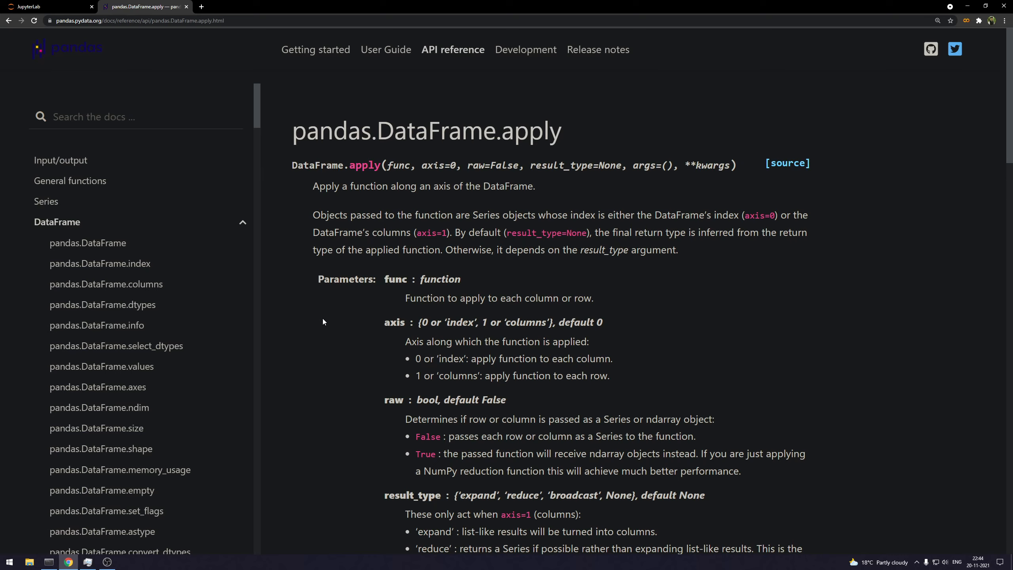
{"action": "mouse_move", "coordinate": [693, 322]}
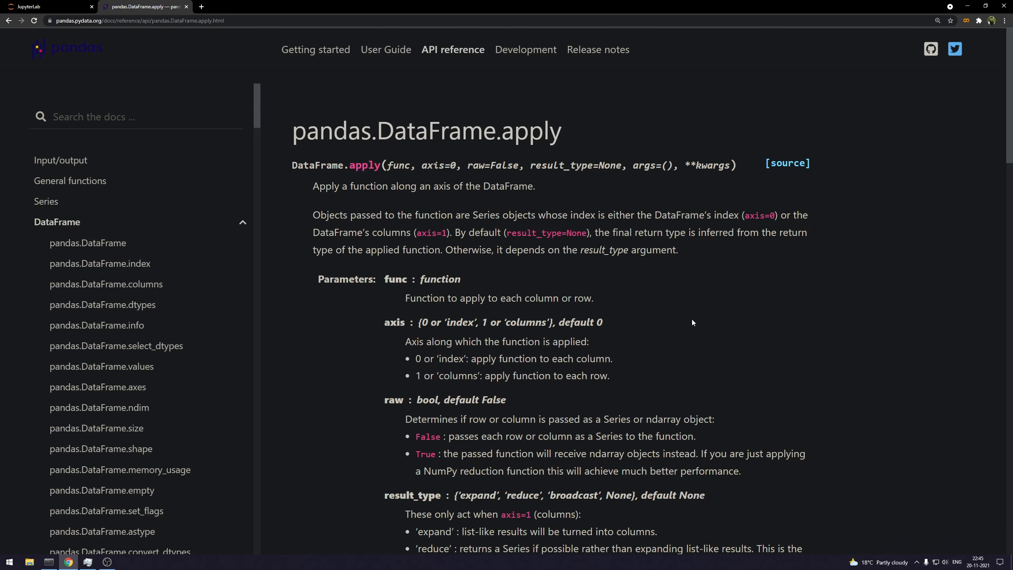
{"action": "mouse_move", "coordinate": [323, 322]}
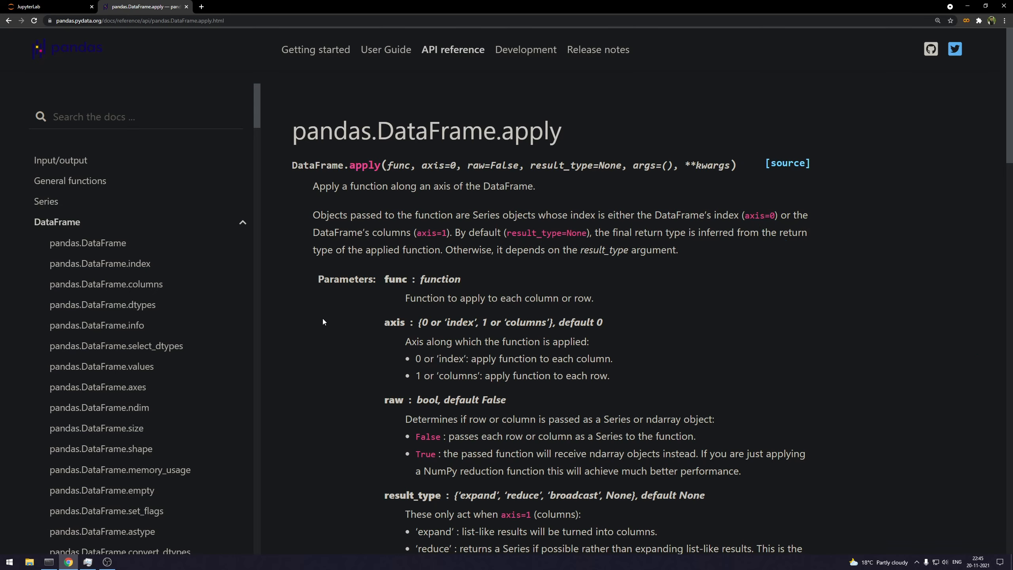
Return from the DataFrame.apply docs to the 'apply is 5x faster now' notebook
{"action": "left_click", "coordinate": [48, 6]}
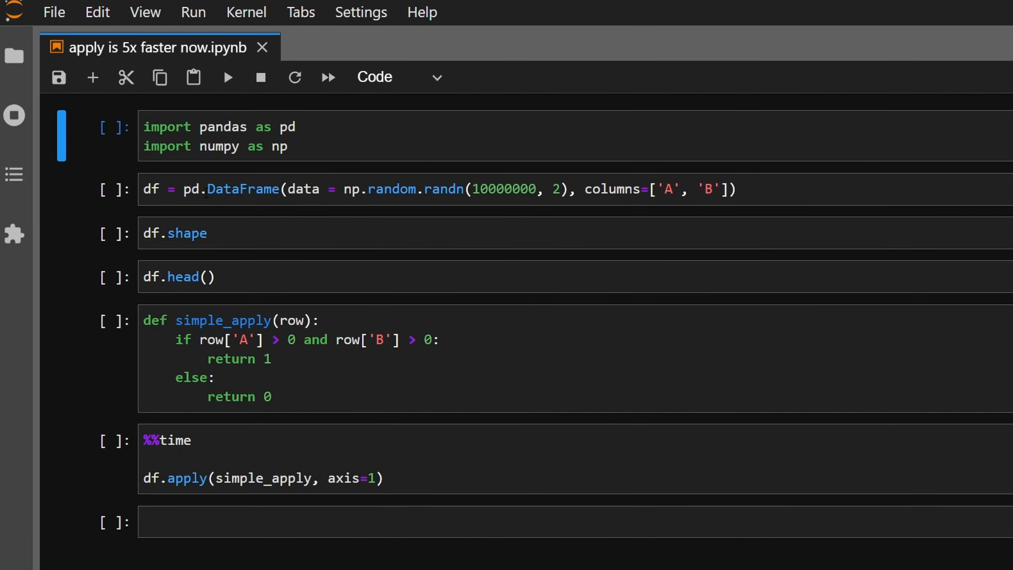
Run the imports, 10,000,000-row DataFrame creation, shape, head and simple_apply definition cells
{"action": "left_click", "coordinate": [226, 77]}
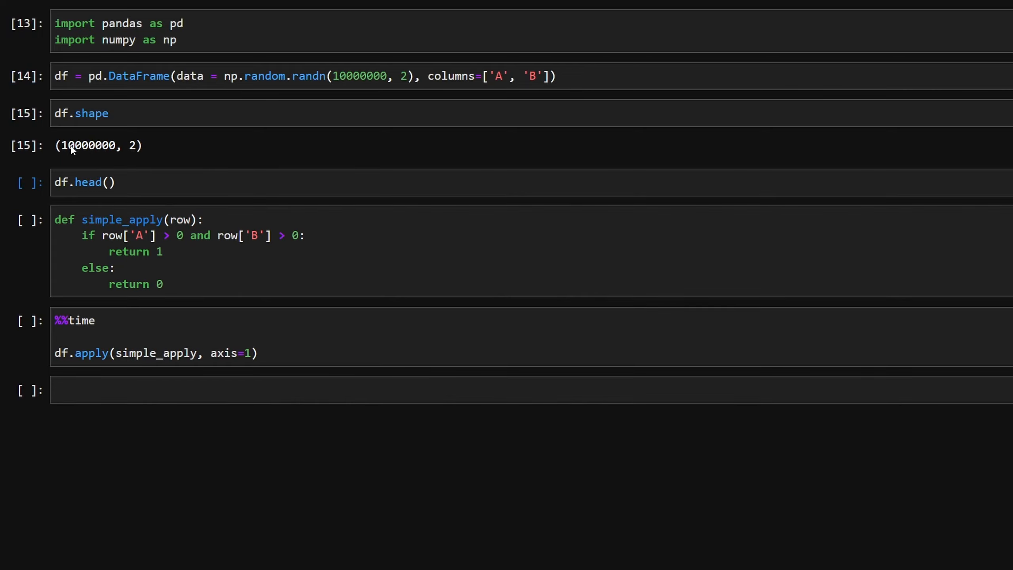
{"action": "mouse_move", "coordinate": [202, 156]}
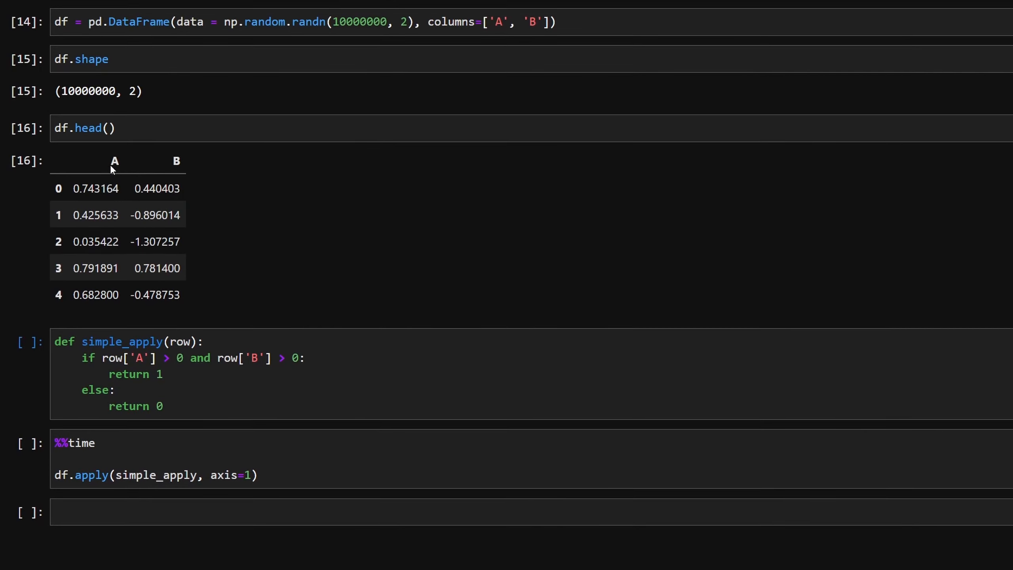
{"action": "mouse_move", "coordinate": [228, 224]}
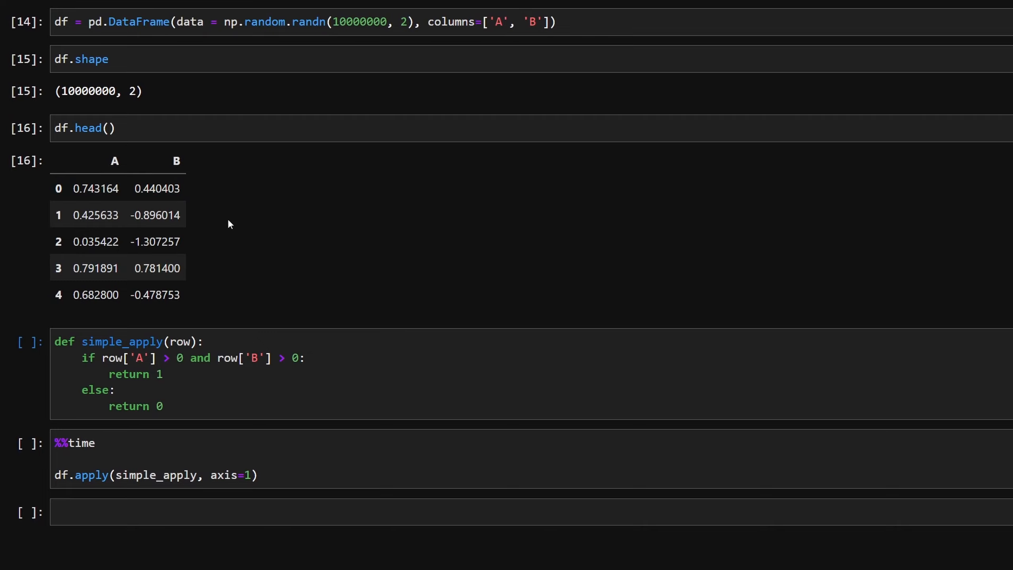
{"action": "mouse_move", "coordinate": [297, 210]}
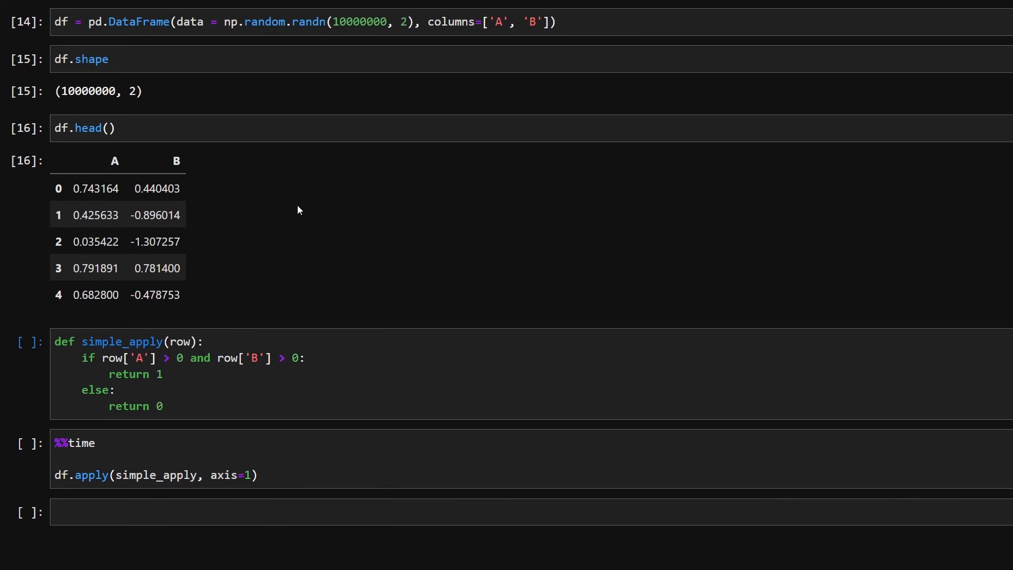
{"action": "scroll", "scroll_direction": "down", "scroll_amount": 3}
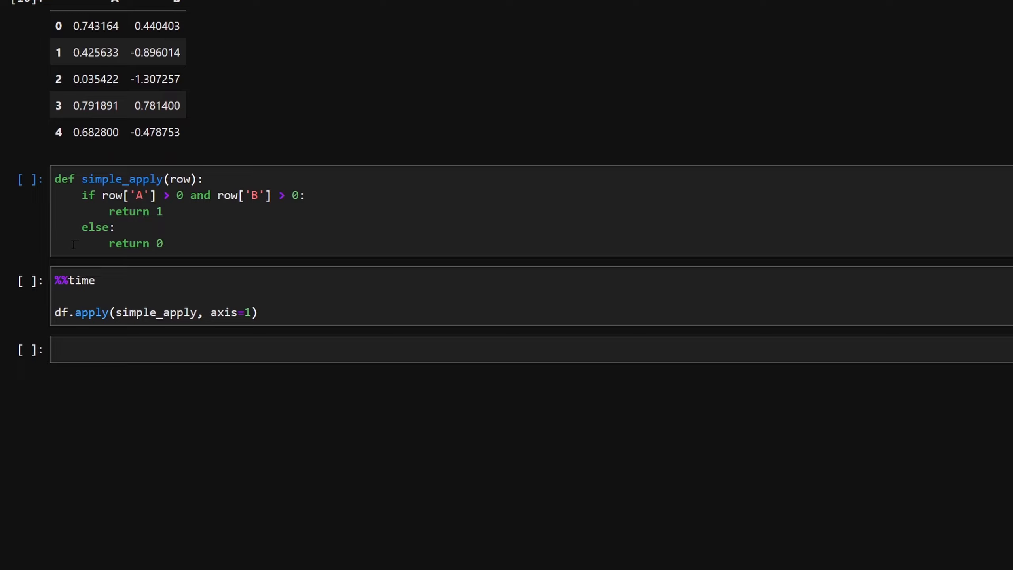
{"action": "mouse_move", "coordinate": [30, 235]}
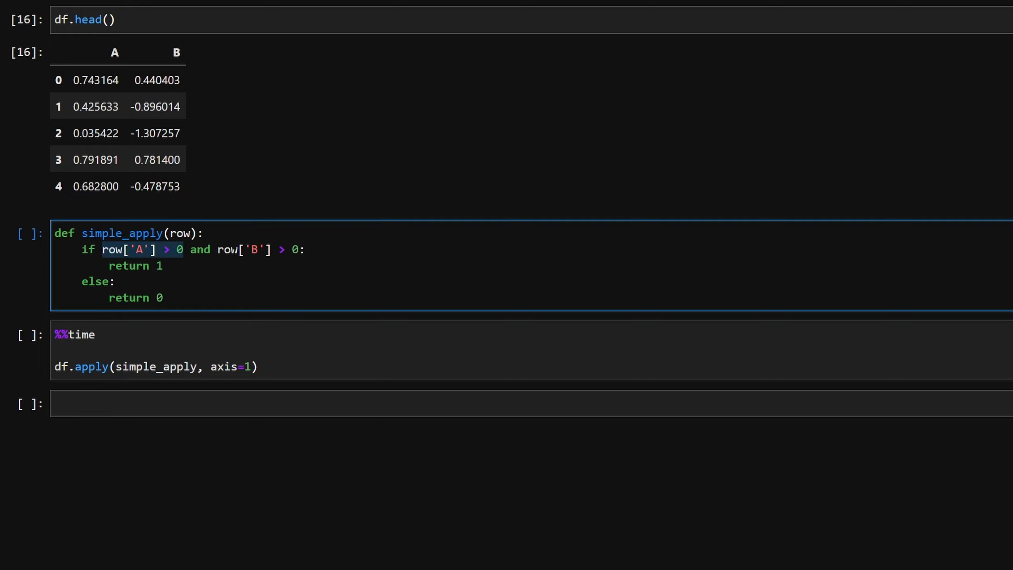
{"action": "left_click", "coordinate": [303, 250]}
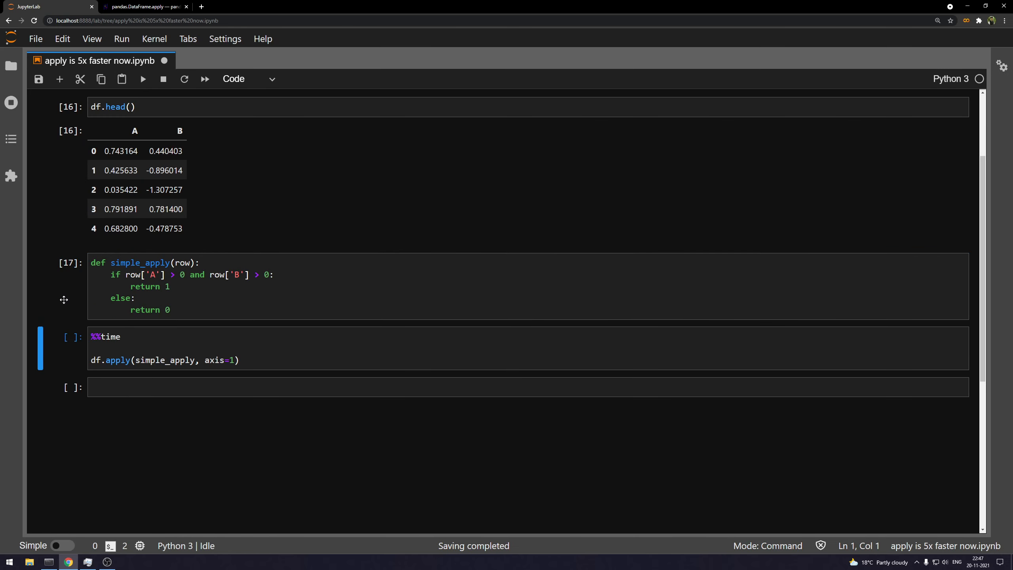
{"action": "mouse_move", "coordinate": [60, 312]}
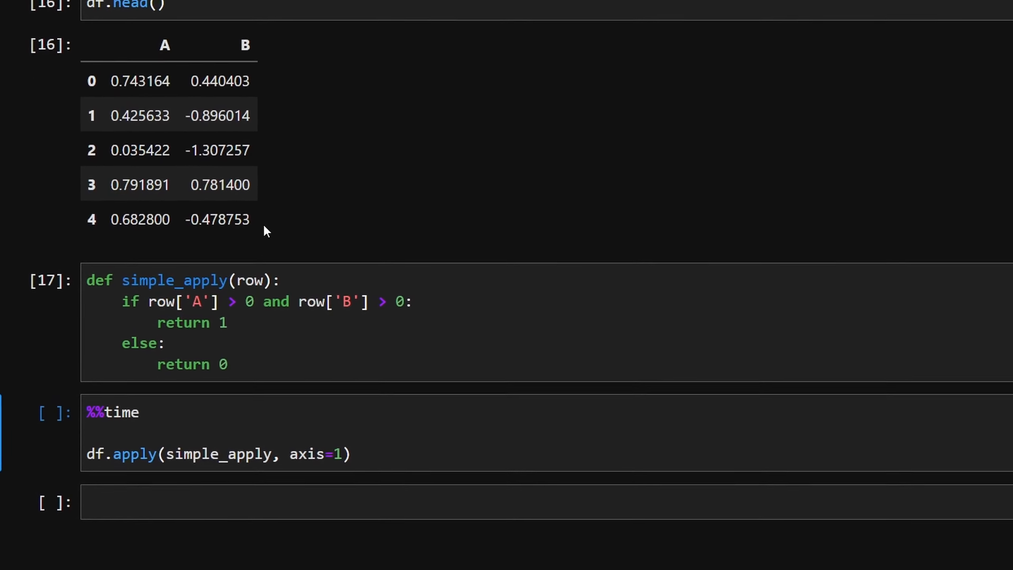
Run the timed df.apply(simple_apply, axis=1) cell and view its 1min 17s wall time output
{"action": "scroll", "scroll_direction": "up", "scroll_amount": 3}
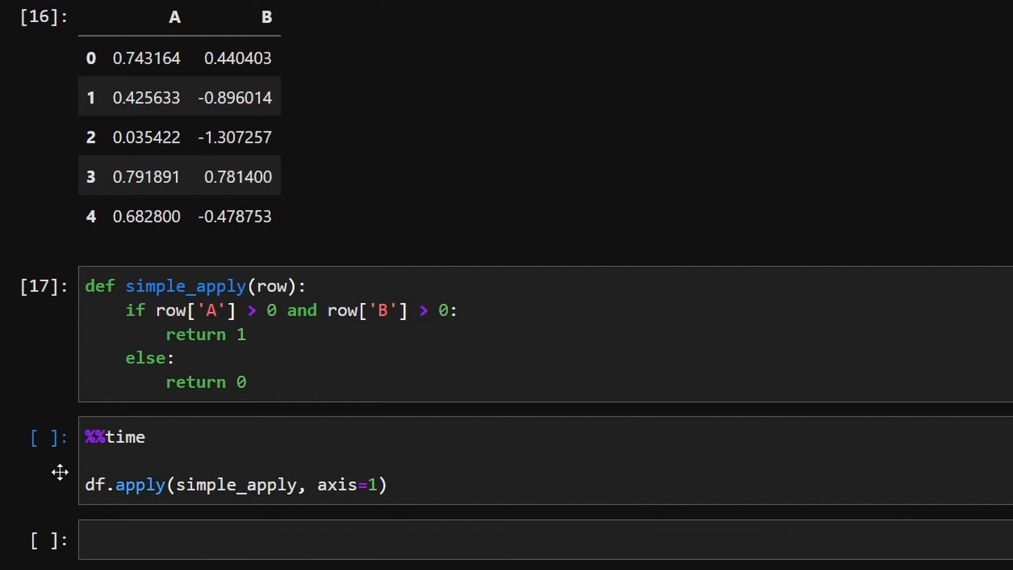
{"action": "key", "text": "Shift+Enter"}
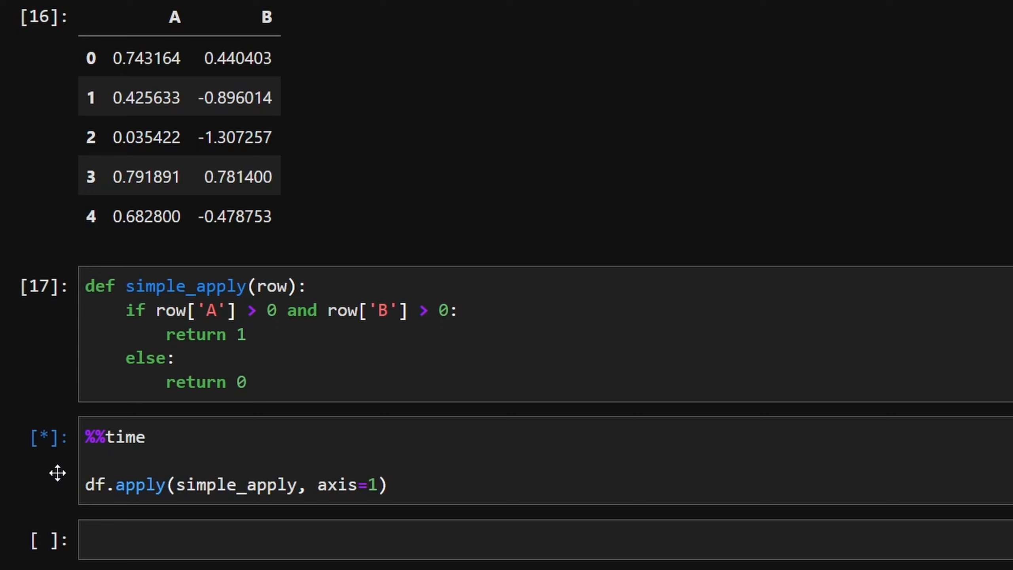
{"action": "mouse_move", "coordinate": [45, 475]}
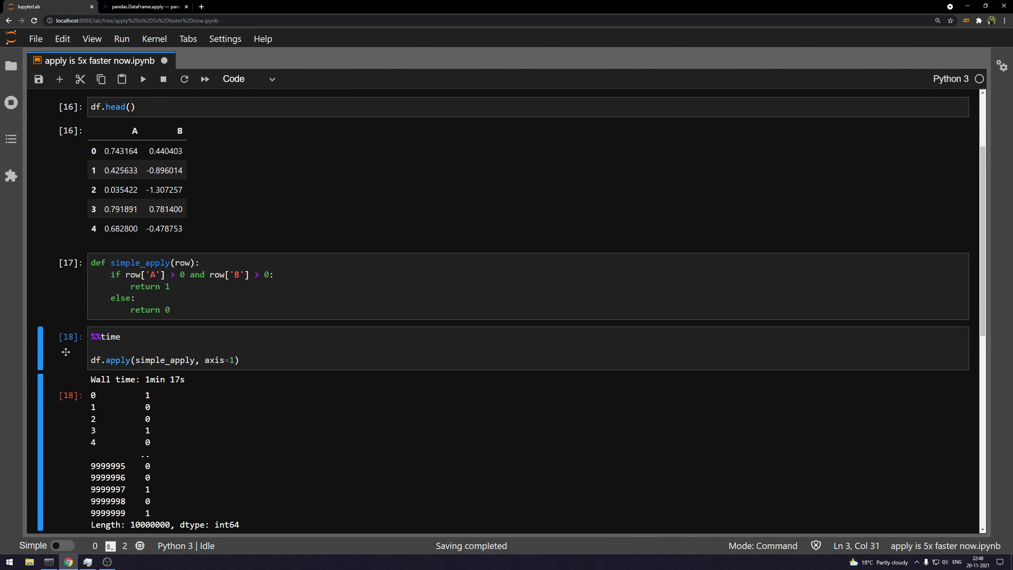
{"action": "scroll", "scroll_direction": "down", "scroll_amount": 3}
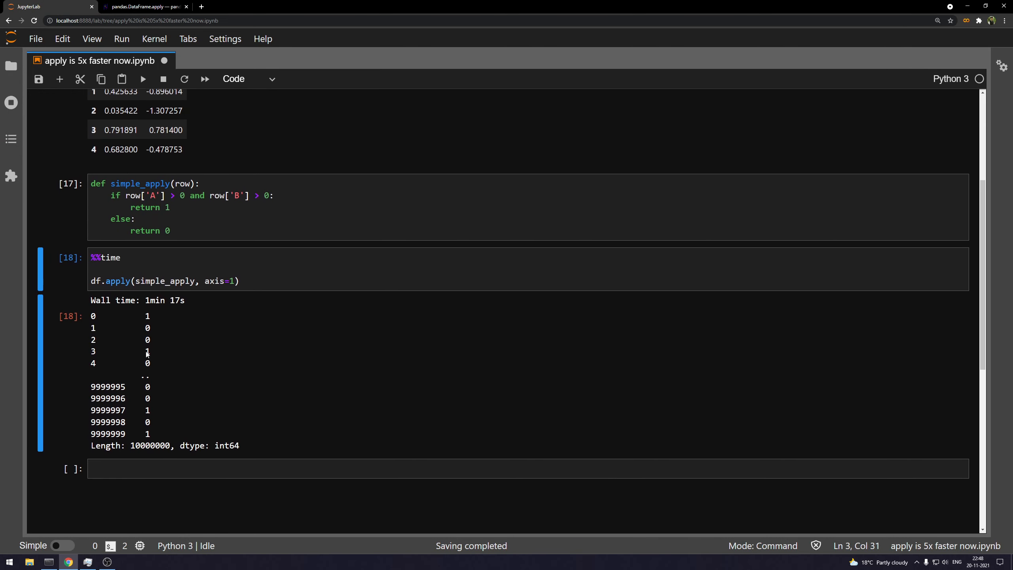
{"action": "mouse_move", "coordinate": [247, 357]}
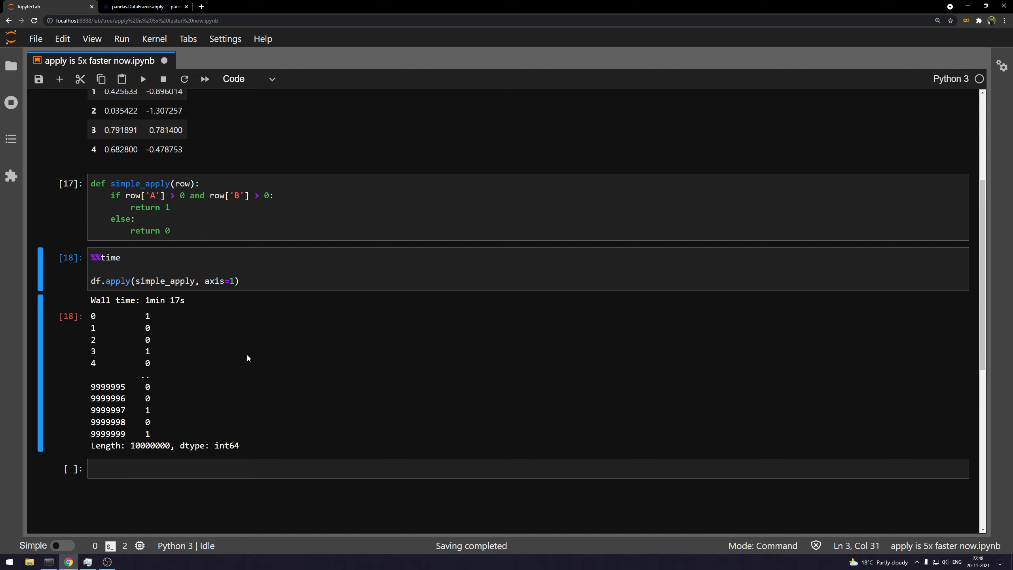
{"action": "scroll", "scroll_direction": "down", "scroll_amount": 3}
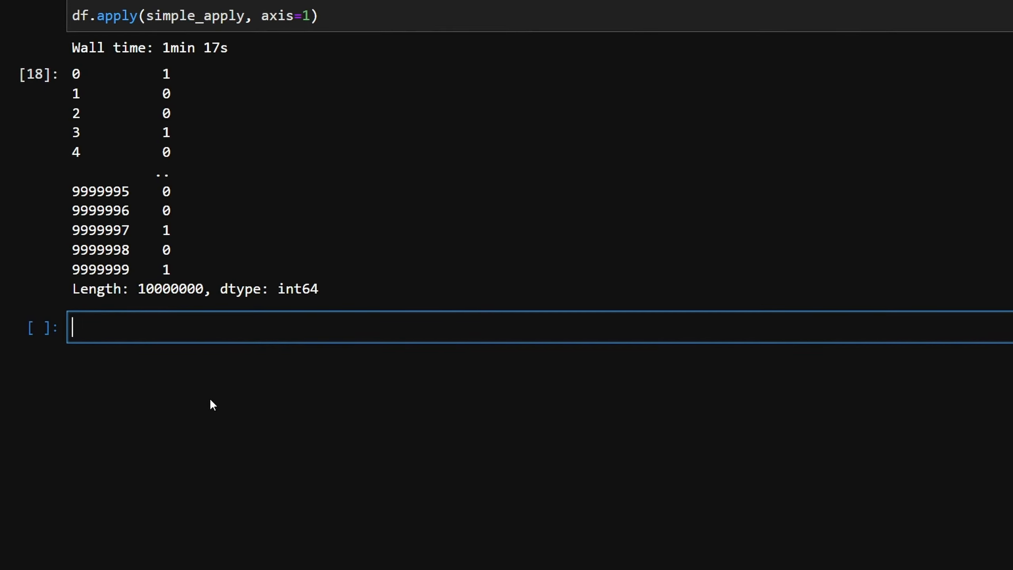
Run !pip install mapply, confirming mapply is already installed
{"action": "type", "text": "!pip i"}
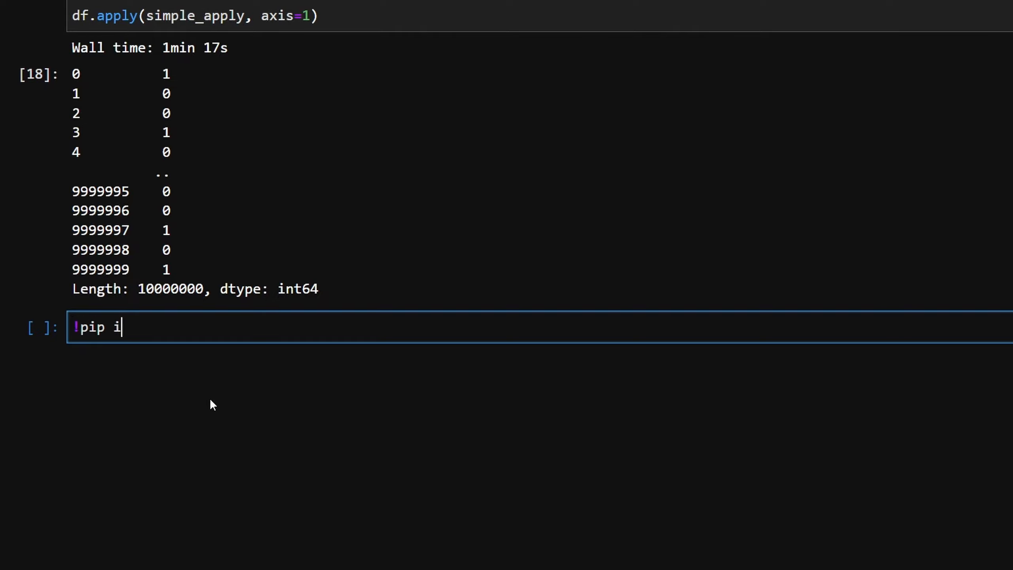
{"action": "type", "text": "nstall"}
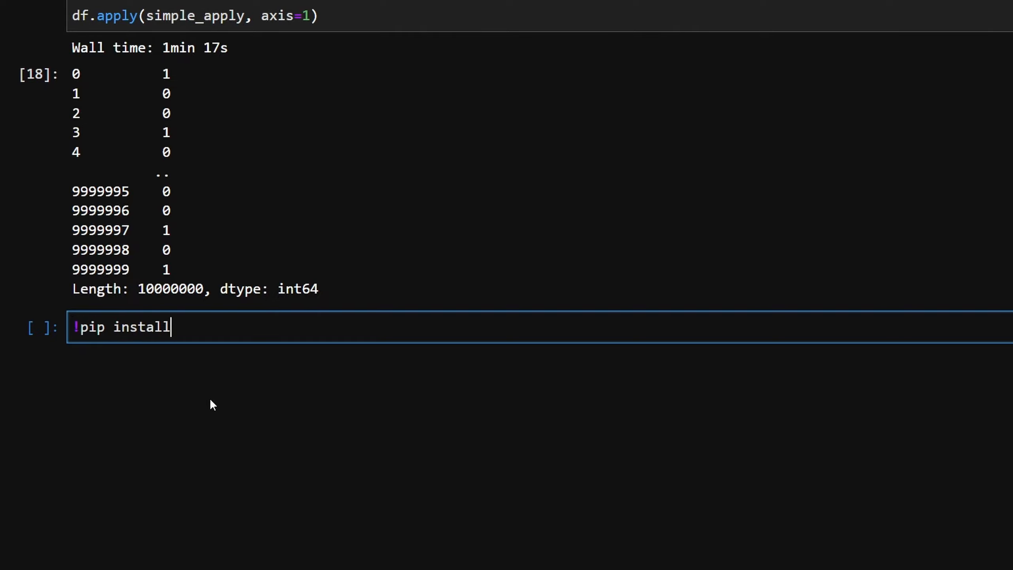
{"action": "type", "text": "mapply"}
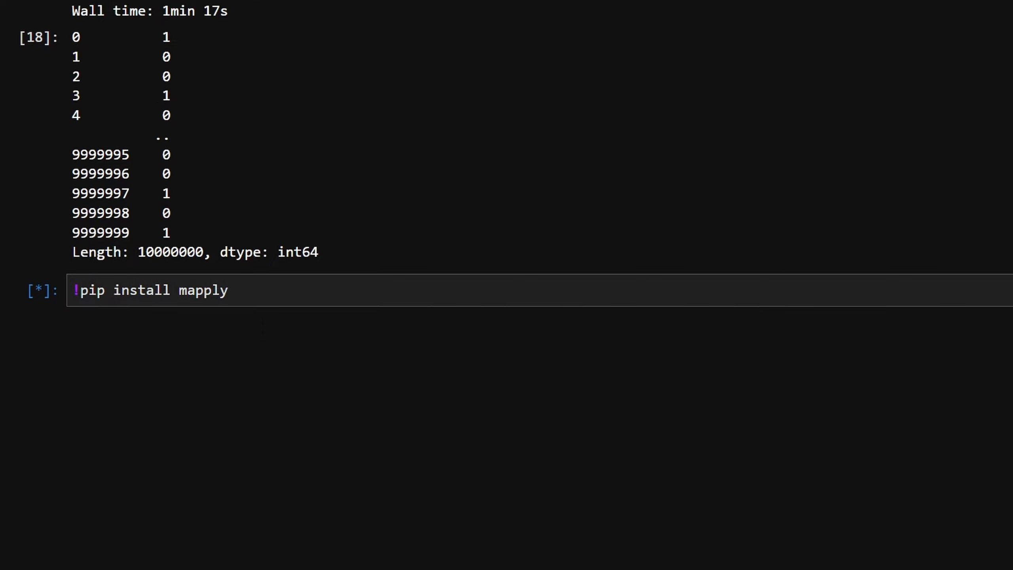
{"action": "key", "text": "Shift+Return"}
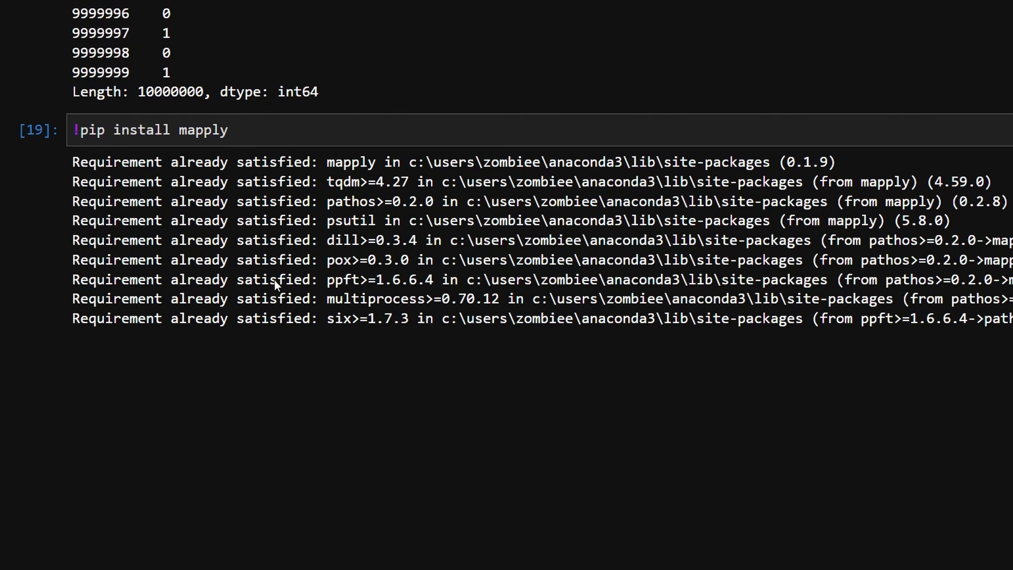
{"action": "mouse_move", "coordinate": [240, 226]}
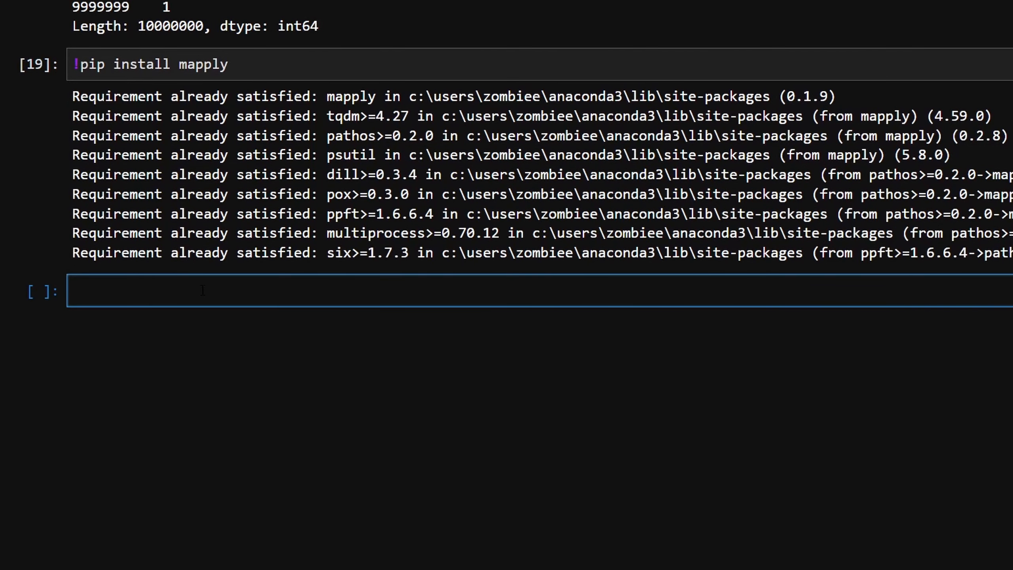
Run import mapply and start a new cell calling mapply.init()
{"action": "type", "text": "import mapply"}
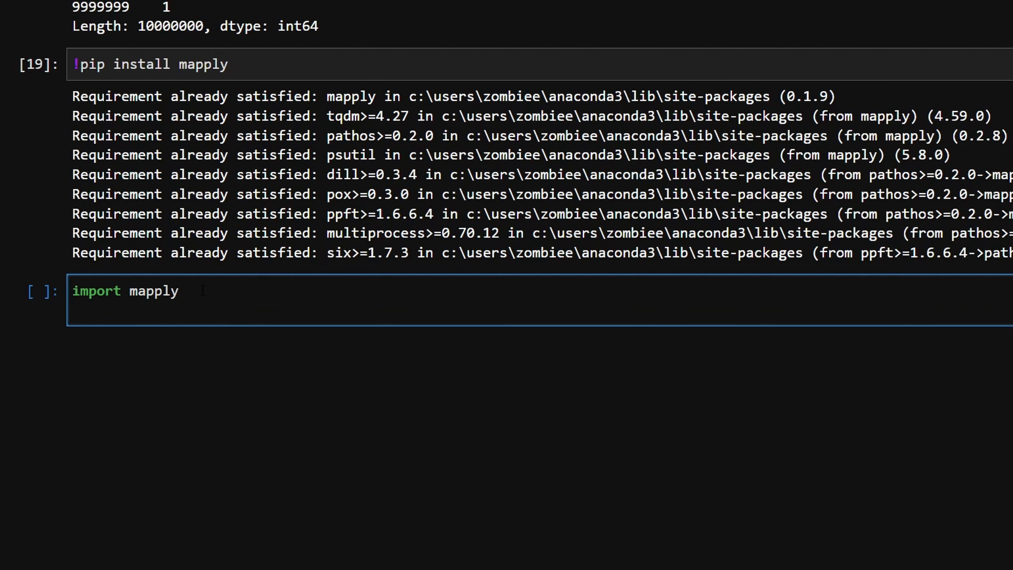
{"action": "type", "text": "mapply()"}
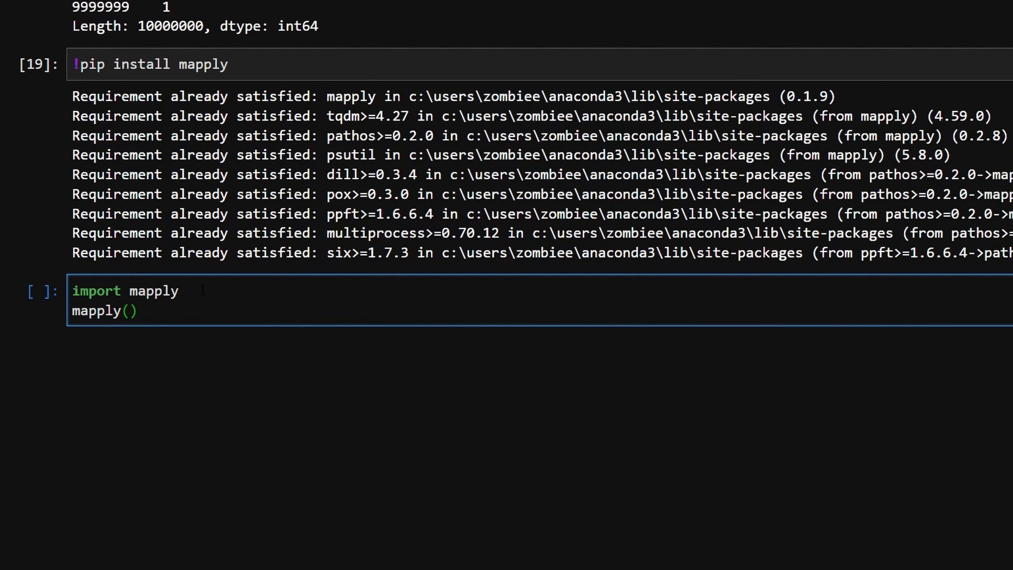
{"action": "key", "text": "shift+enter"}
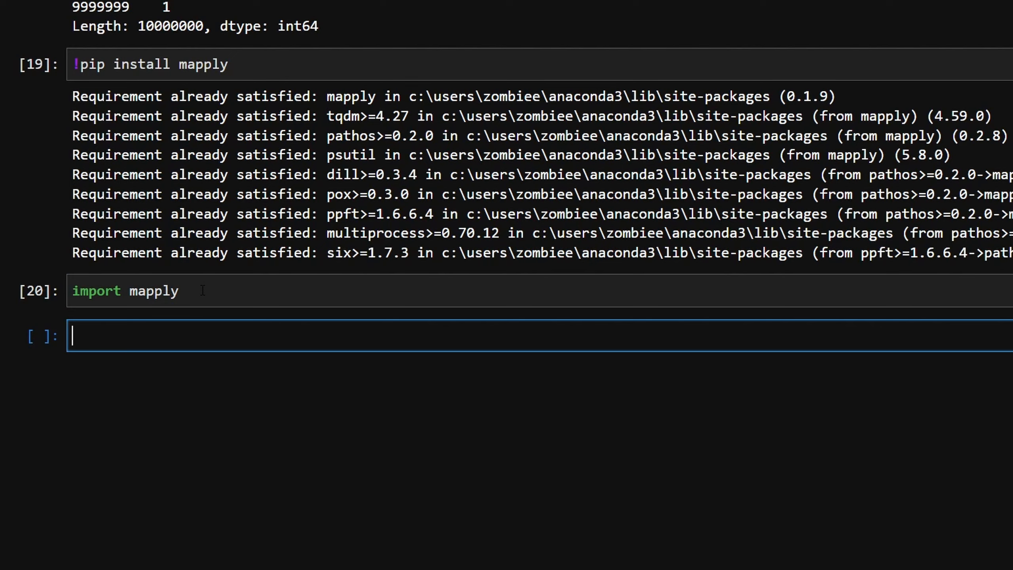
{"action": "type", "text": "mapply.init("}
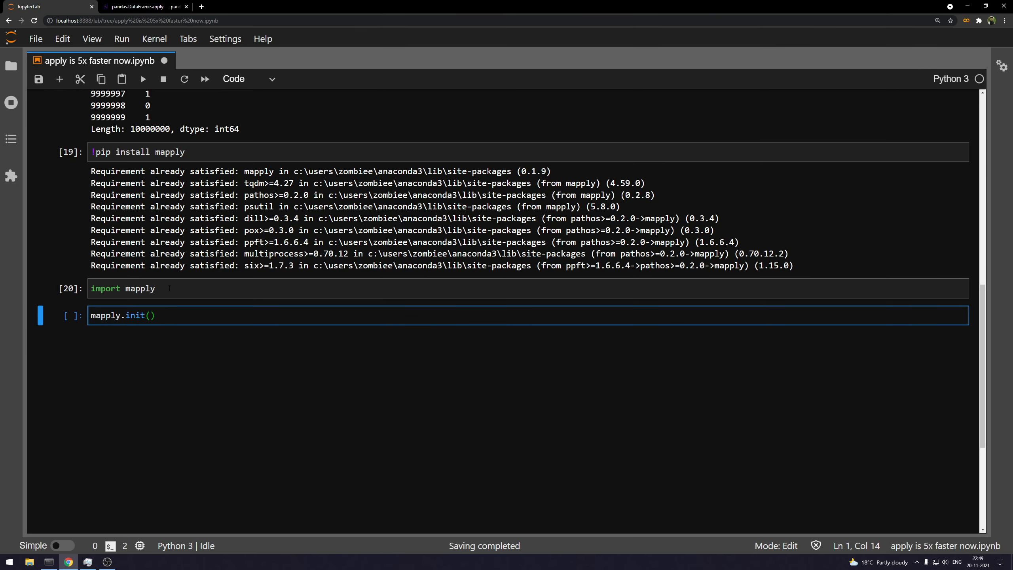
Show the mapply.init signature and docstring listing n_workers and chunk_size
{"action": "key", "text": "shift+Tab"}
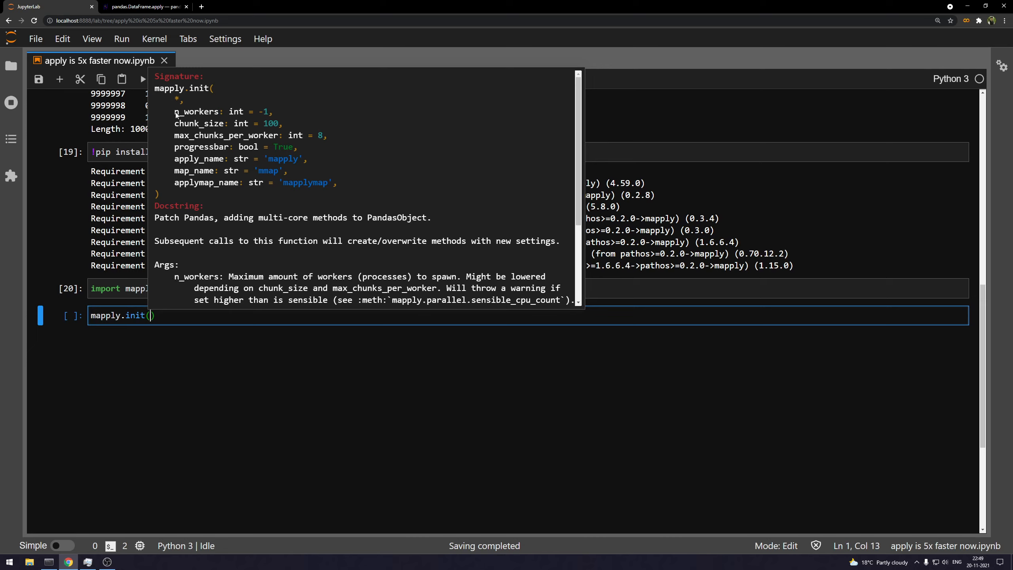
{"action": "mouse_move", "coordinate": [257, 122]}
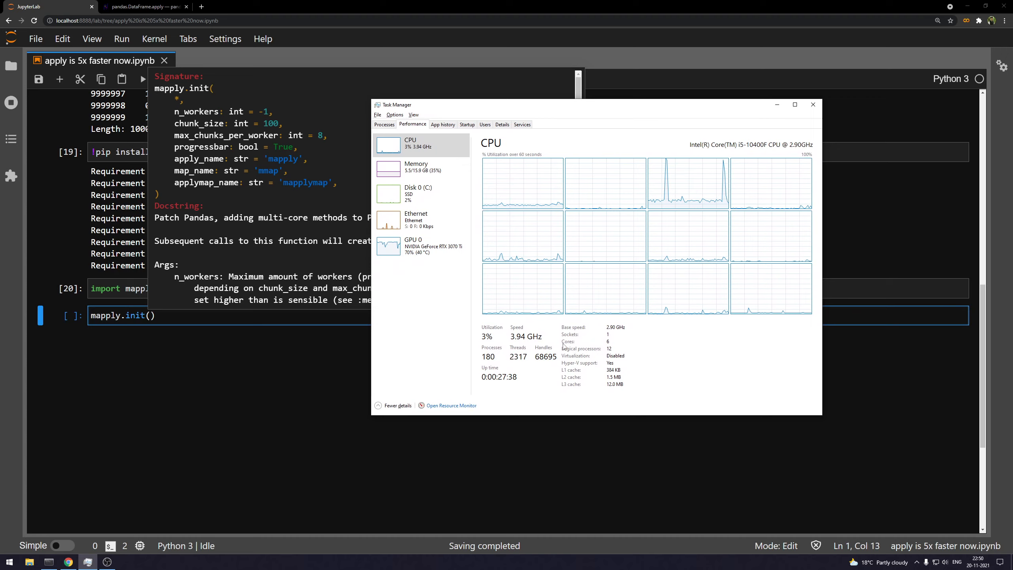
Check the available CPU cores in Task Manager's Performance view
{"action": "left_click", "coordinate": [794, 104]}
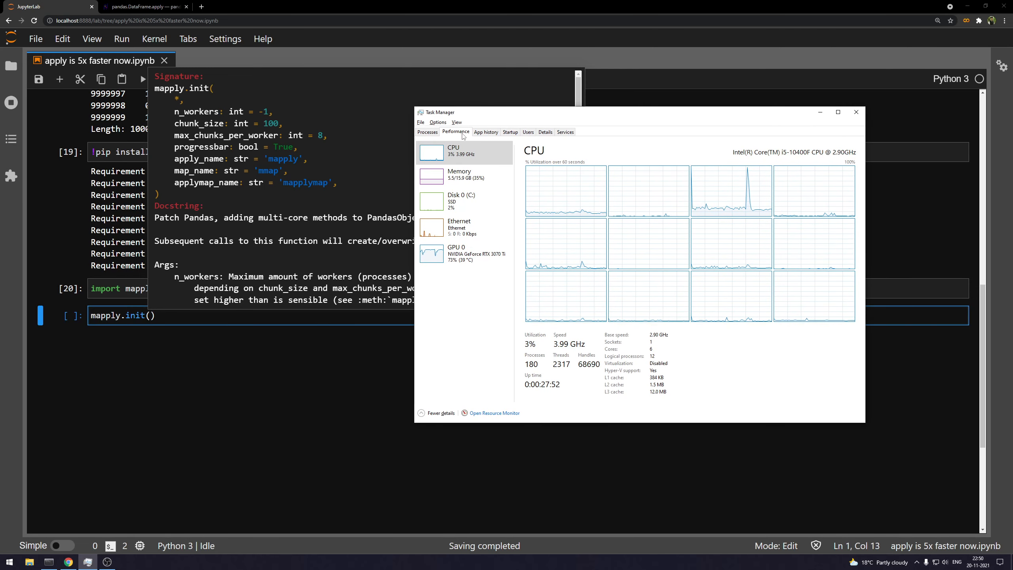
{"action": "mouse_move", "coordinate": [513, 220]}
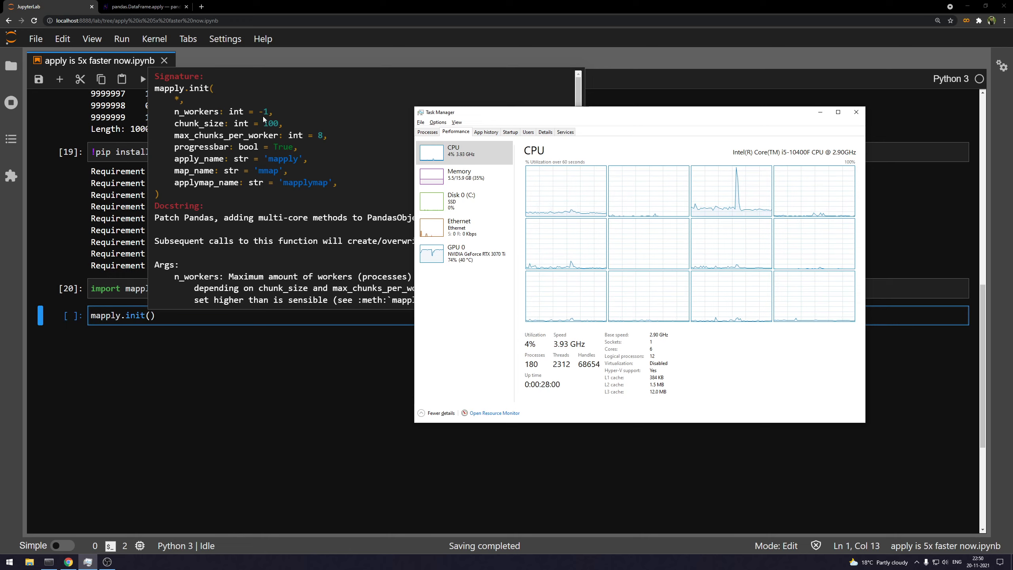
{"action": "mouse_move", "coordinate": [605, 126]}
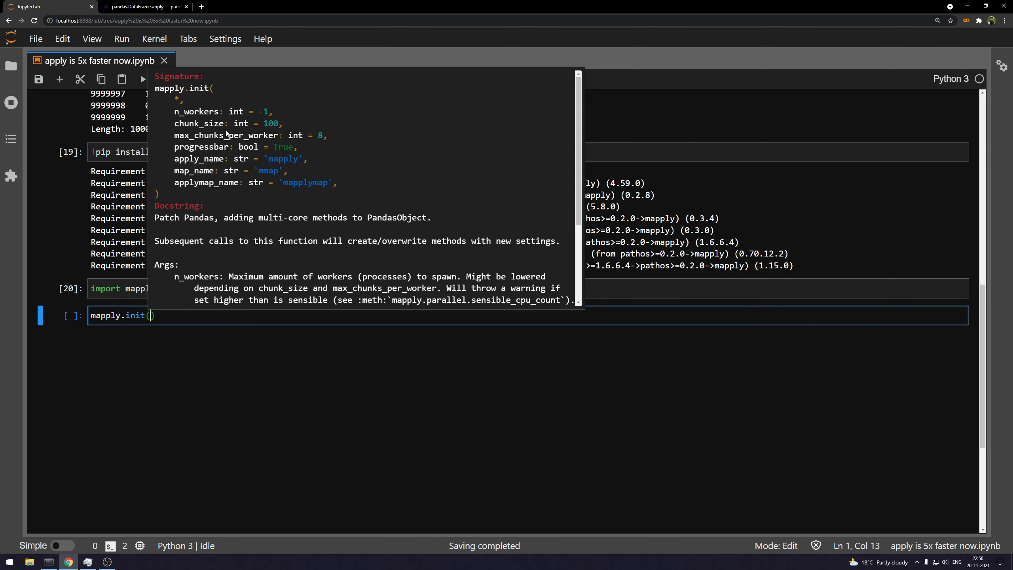
{"action": "scroll", "scroll_direction": "down", "scroll_amount": 3}
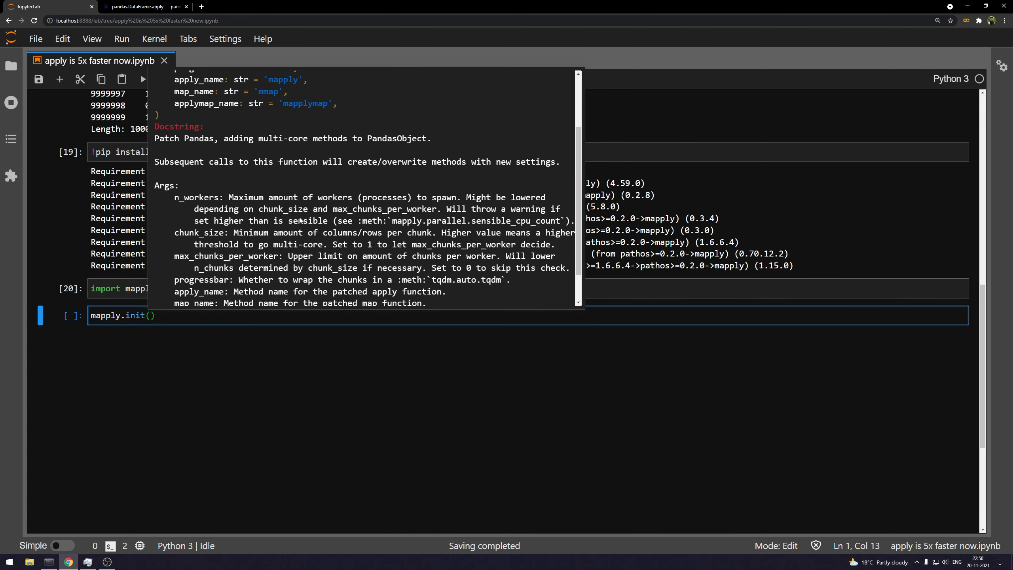
{"action": "mouse_move", "coordinate": [299, 219]}
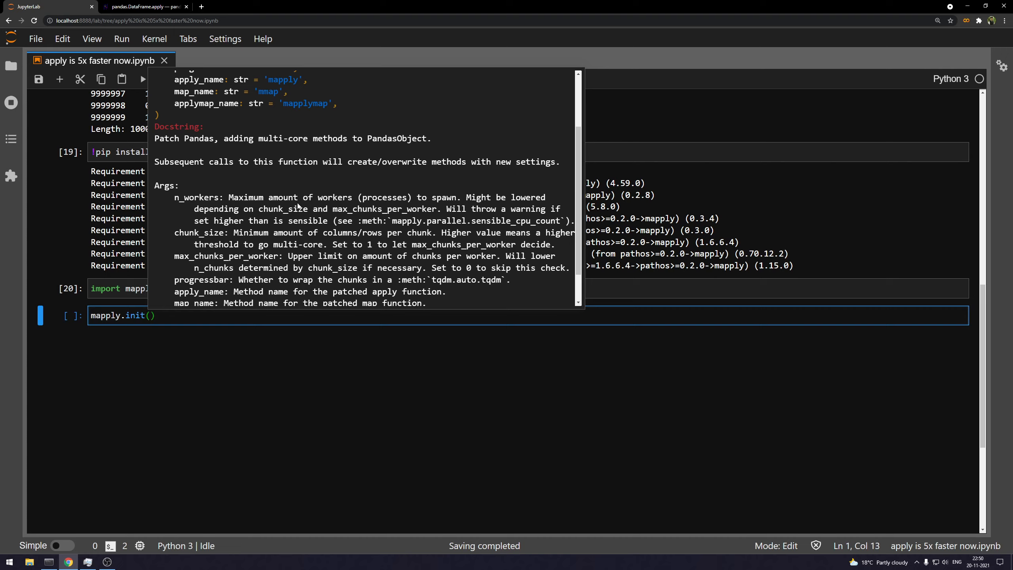
{"action": "mouse_move", "coordinate": [309, 239]}
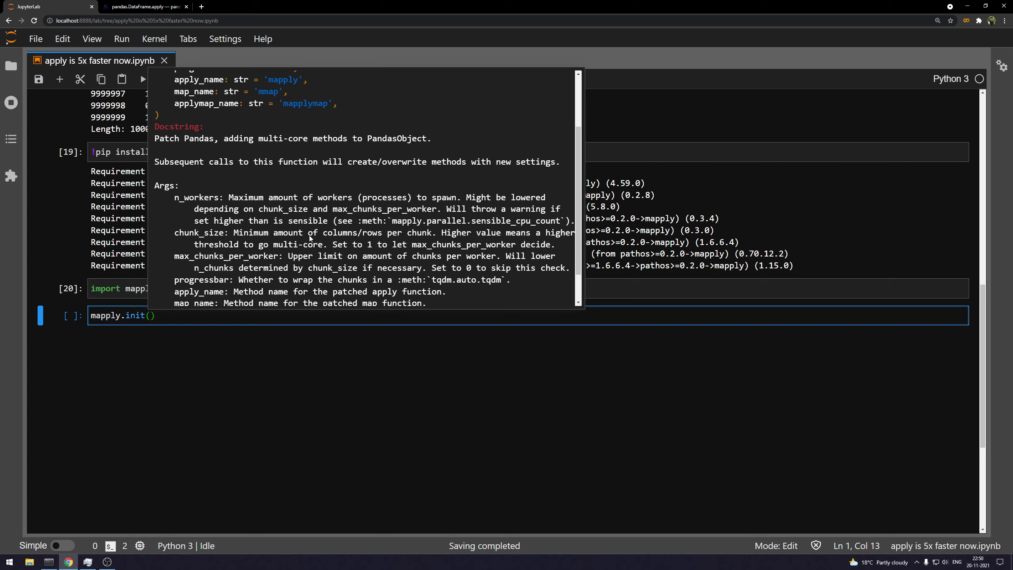
{"action": "scroll", "scroll_direction": "up", "scroll_amount": 3}
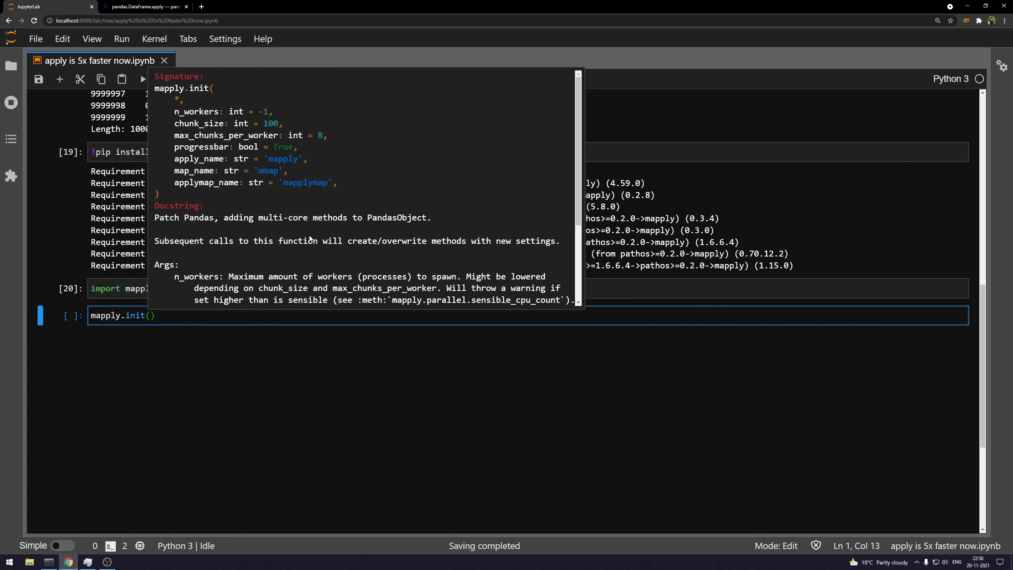
{"action": "scroll", "scroll_direction": "down", "scroll_amount": 3}
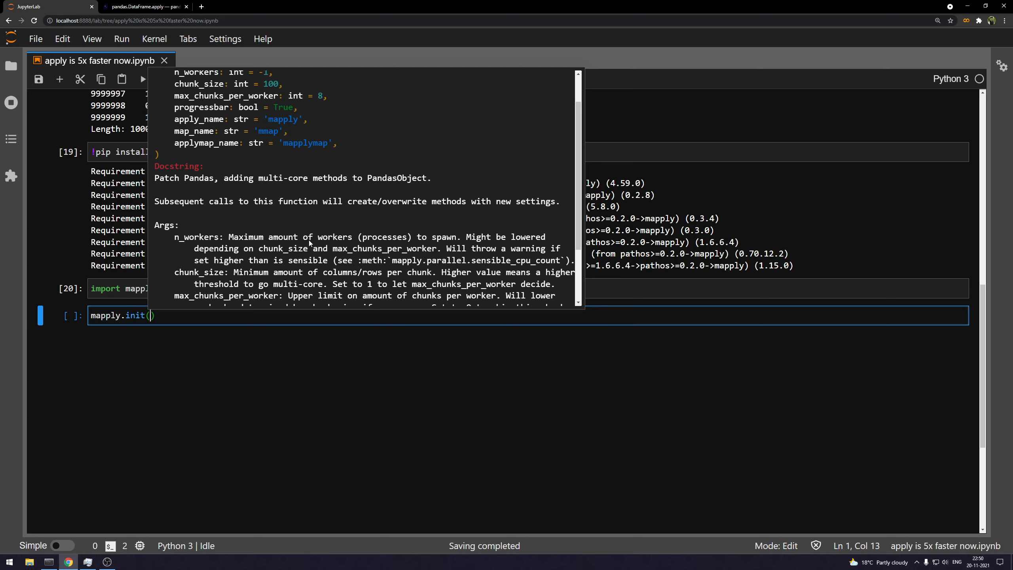
{"action": "scroll", "scroll_direction": "up", "scroll_amount": 3}
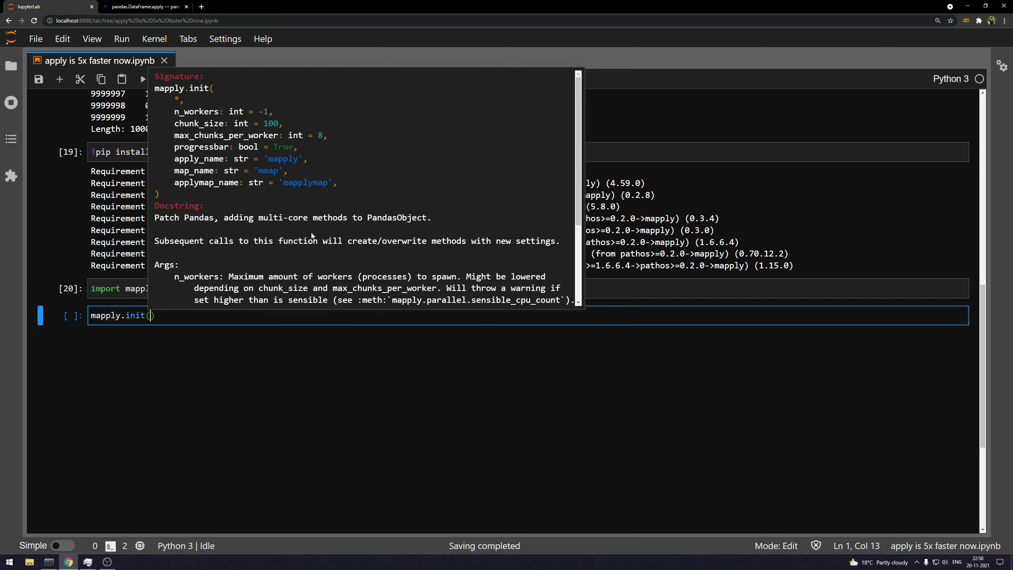
{"action": "mouse_move", "coordinate": [254, 135]}
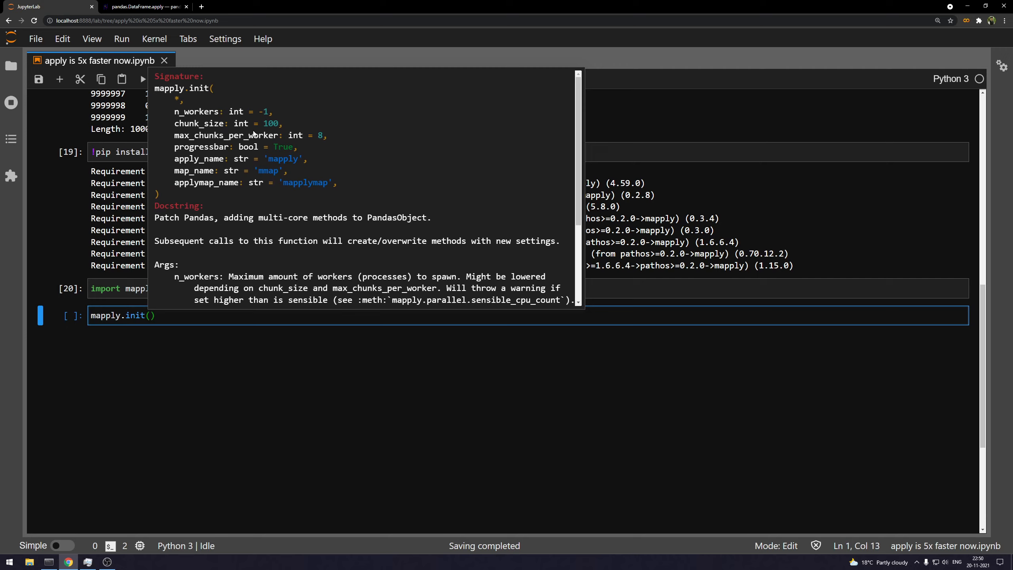
{"action": "mouse_move", "coordinate": [255, 182]}
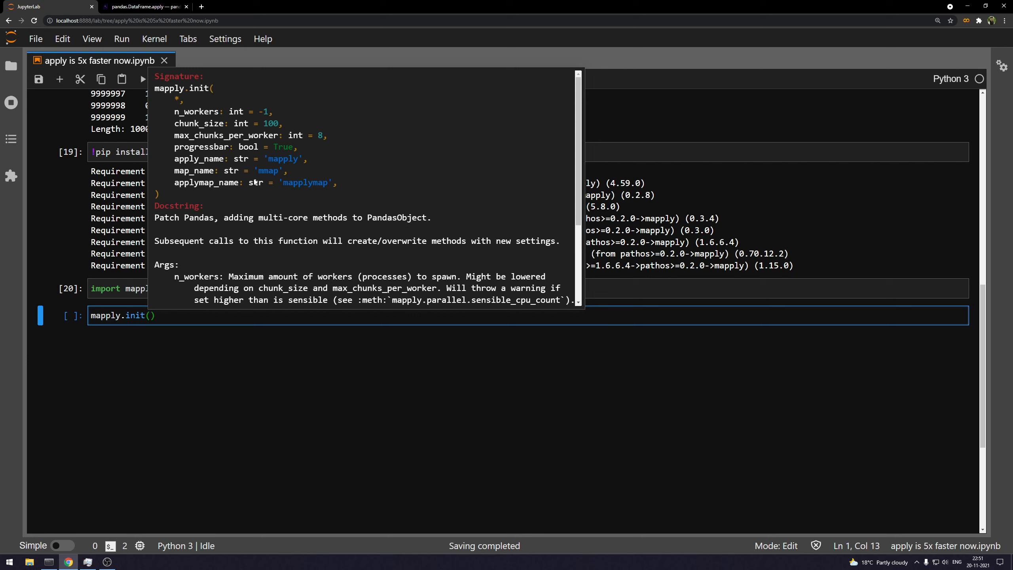
Pass chunk_size=1 as the argument to mapply.init
{"action": "type", "text": "chunk_size="}
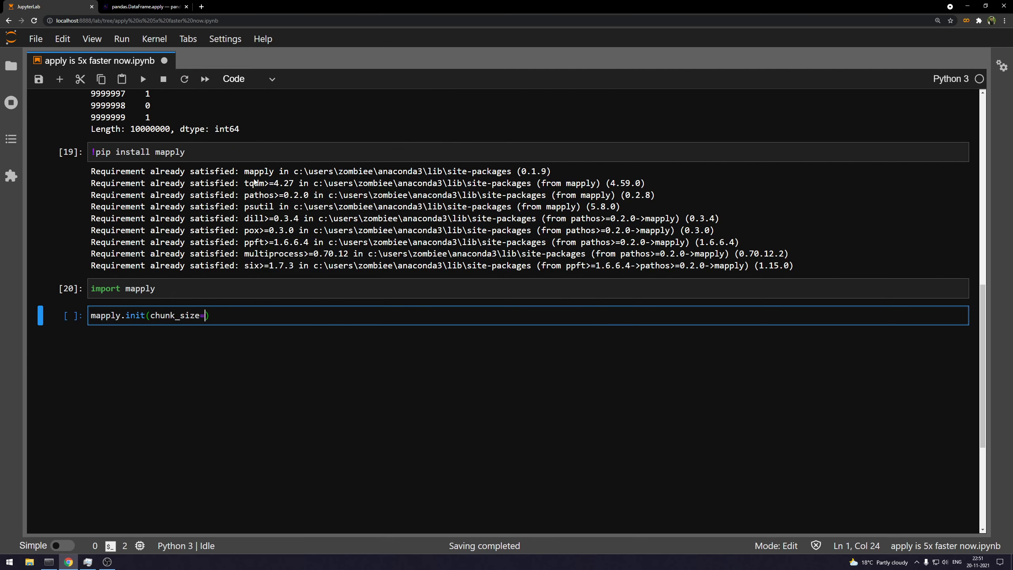
{"action": "type", "text": "1,"}
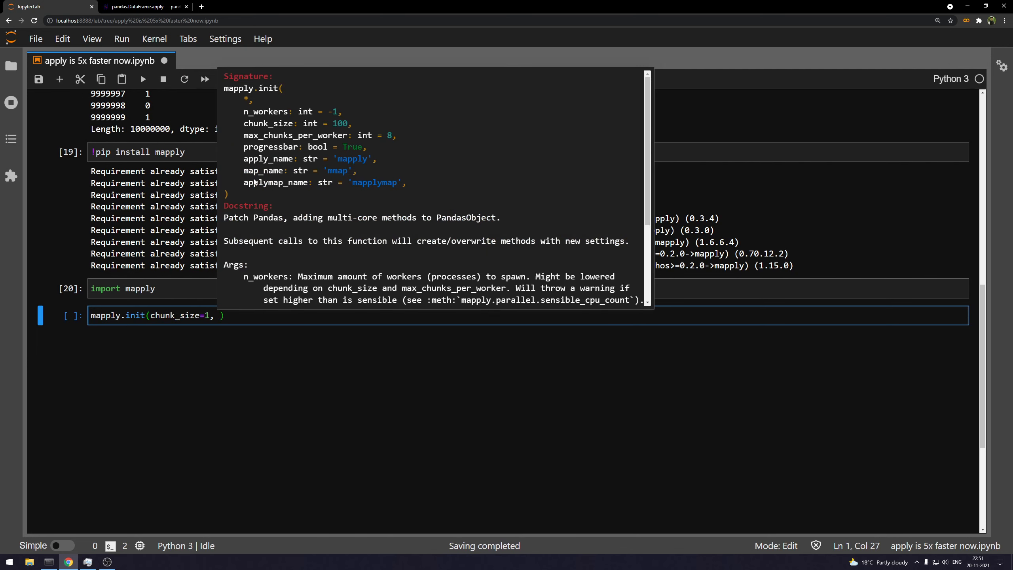
{"action": "mouse_move", "coordinate": [278, 156]}
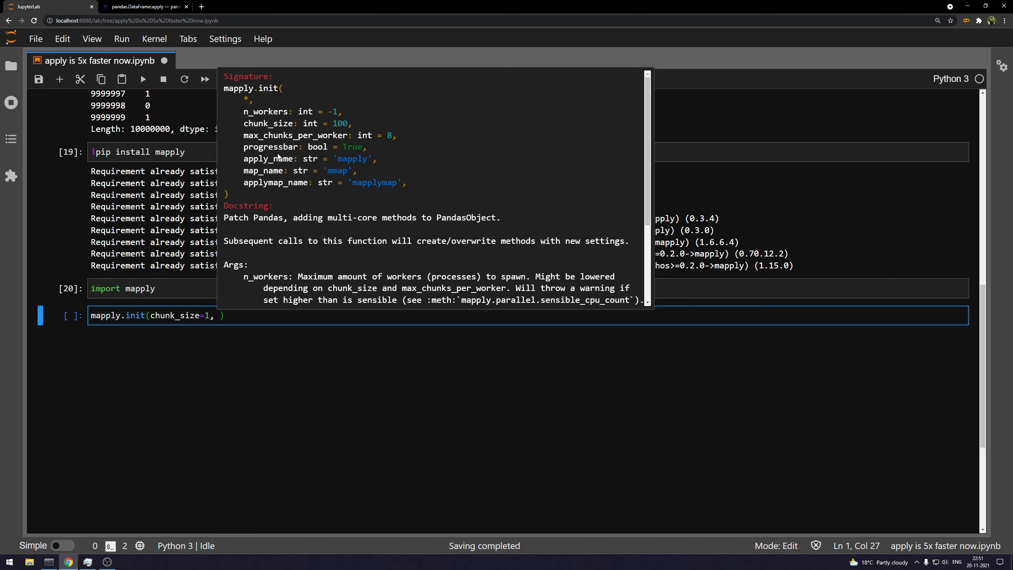
{"action": "mouse_move", "coordinate": [307, 199]}
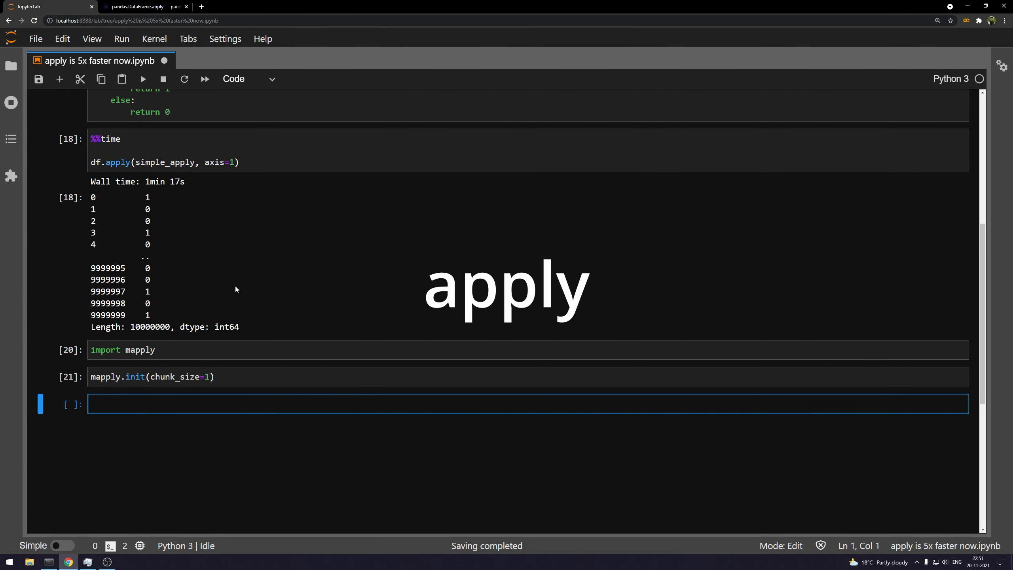
Write a new timed cell %%time df.mapply(simple_apply, axis=1)
{"action": "type", "text": "%%time"}
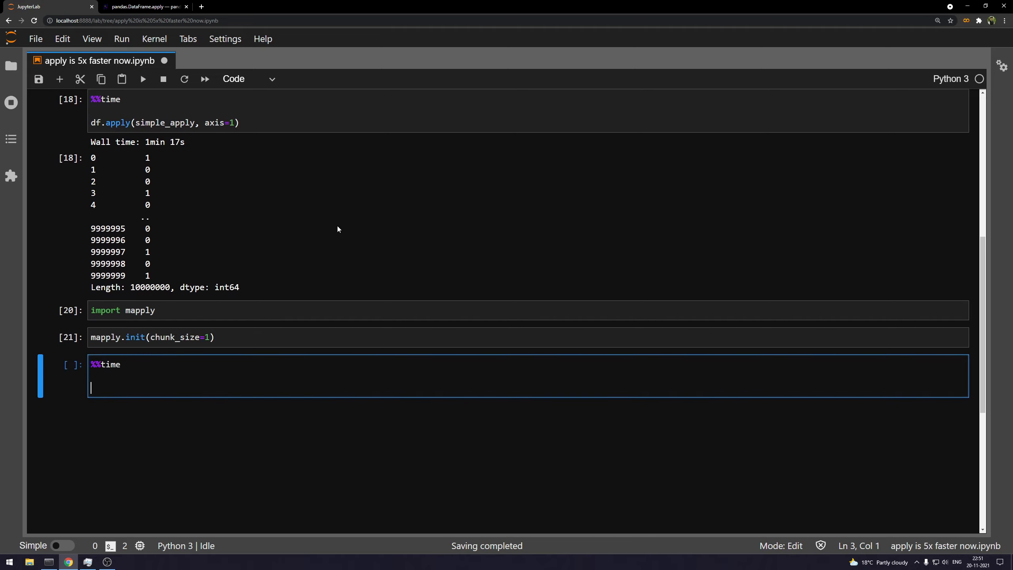
{"action": "type", "text": "df."}
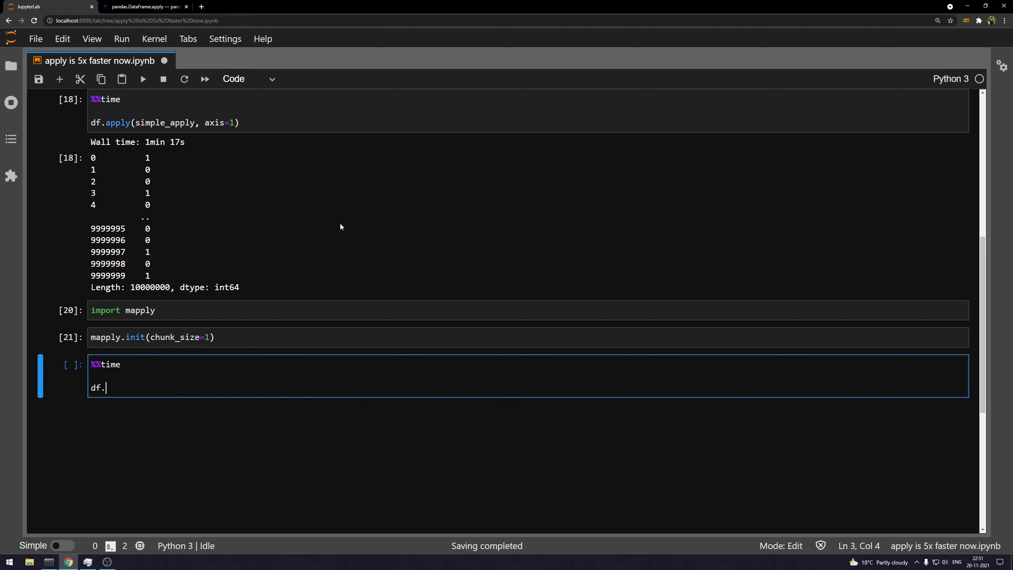
{"action": "type", "text": "apply()"}
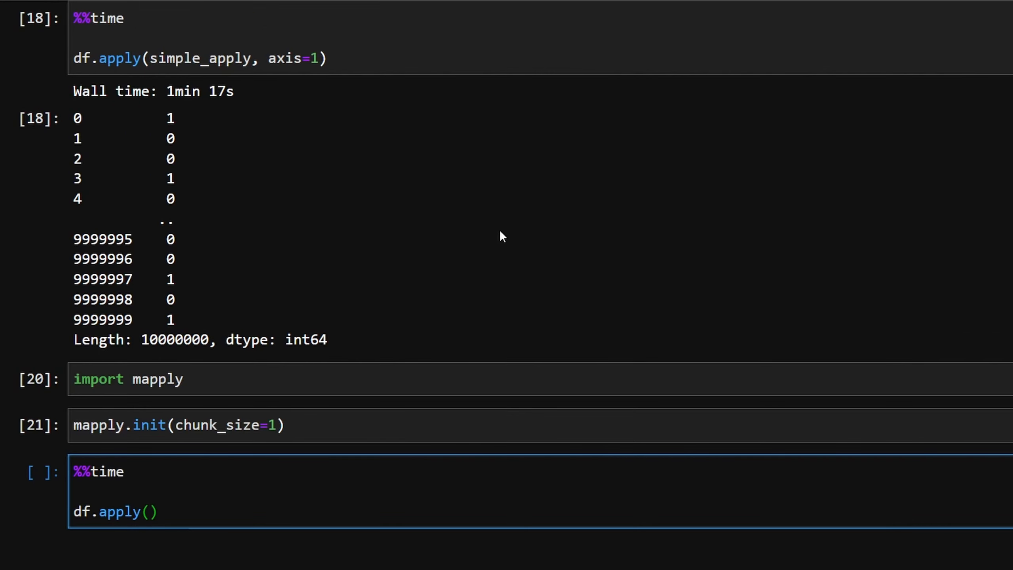
{"action": "type", "text": "simple_"}
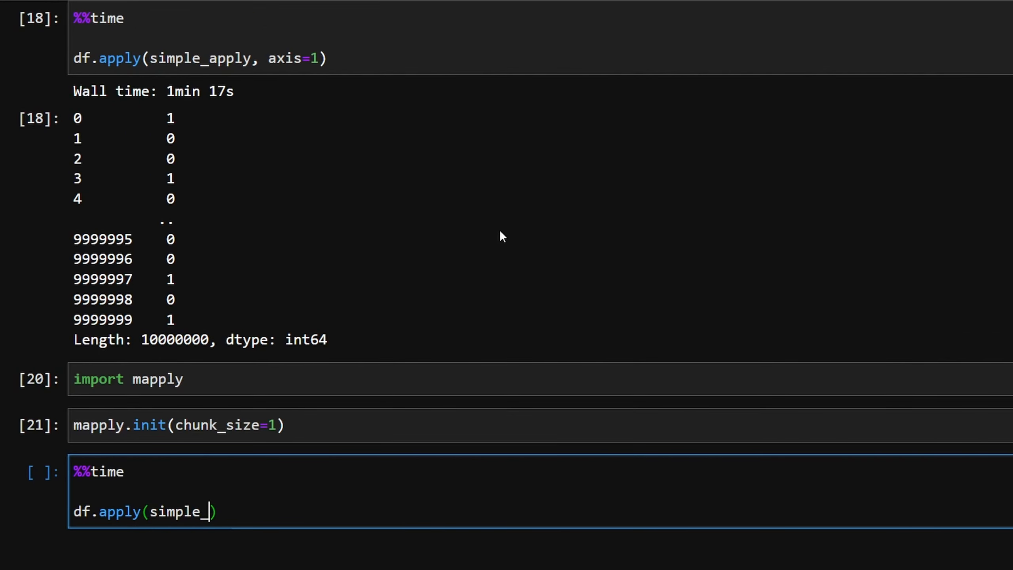
{"action": "type", "text": "apply"}
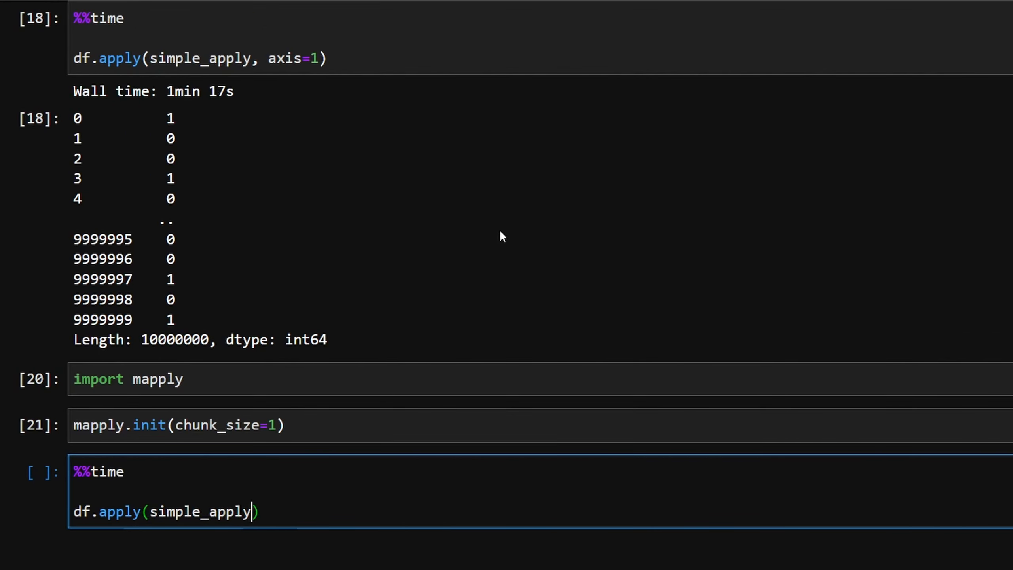
{"action": "type", "text": "."}
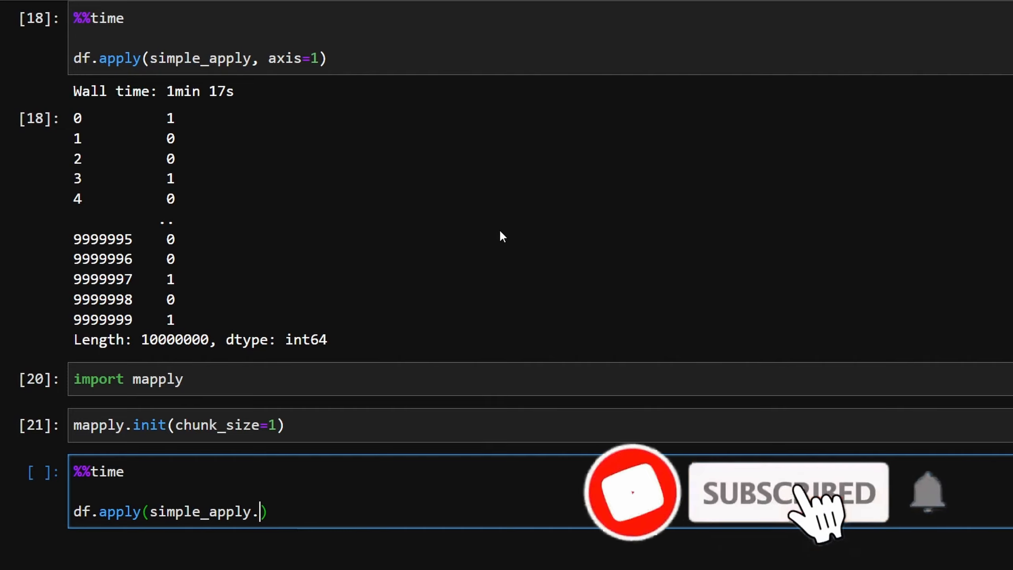
{"action": "type", "text": ", axis=1"}
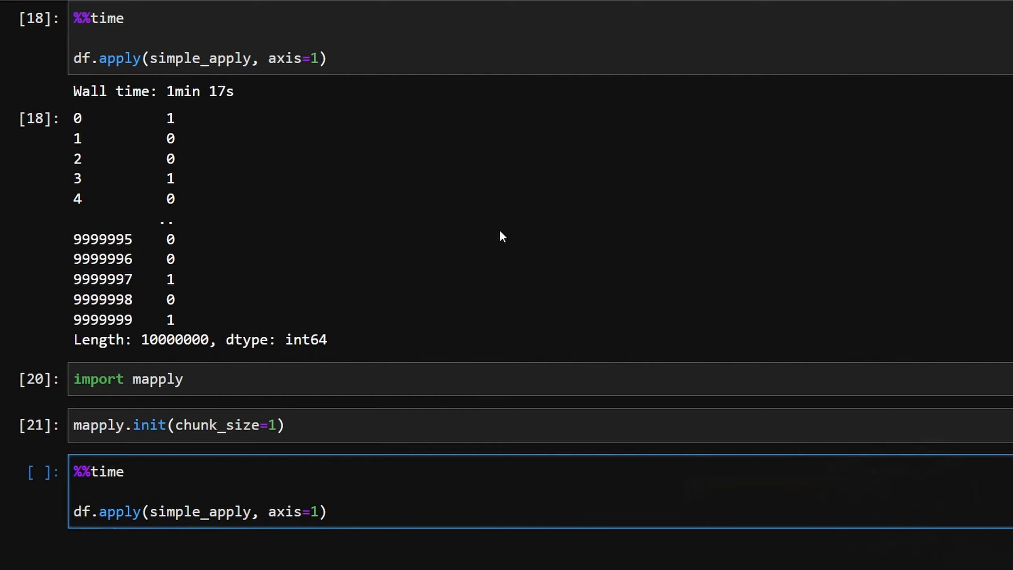
{"action": "type", "text": "m"}
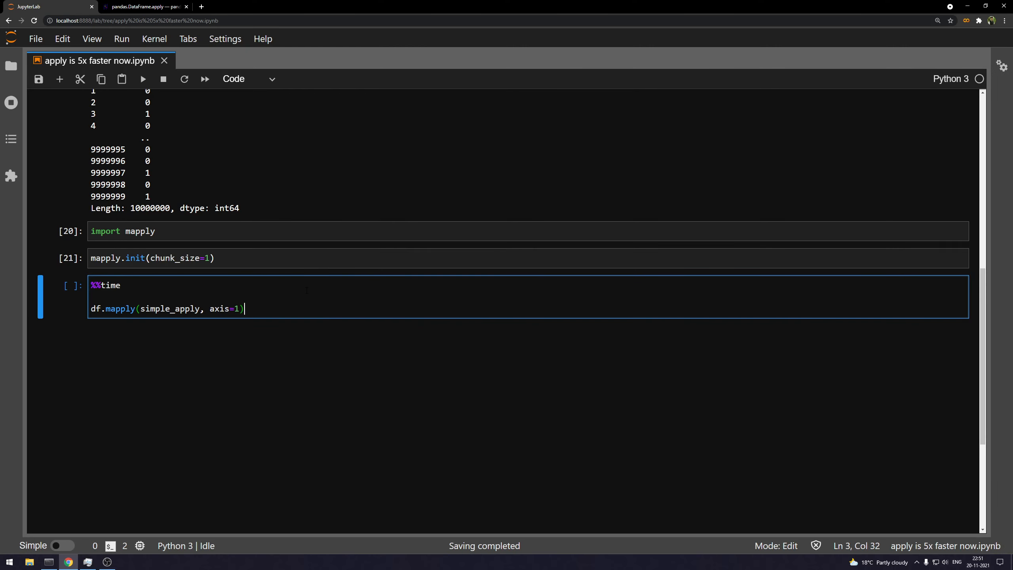
Run the timed mapply cell on 10,000,000 rows, finishing in 15.5 s, while watching CPU usage
{"action": "key", "text": "shift+enter"}
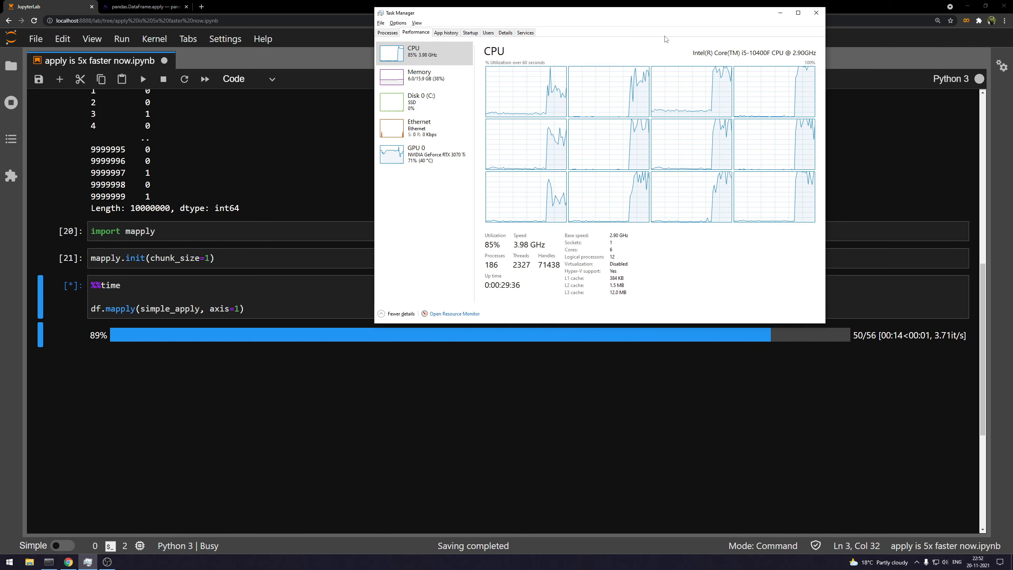
{"action": "left_click", "coordinate": [815, 12]}
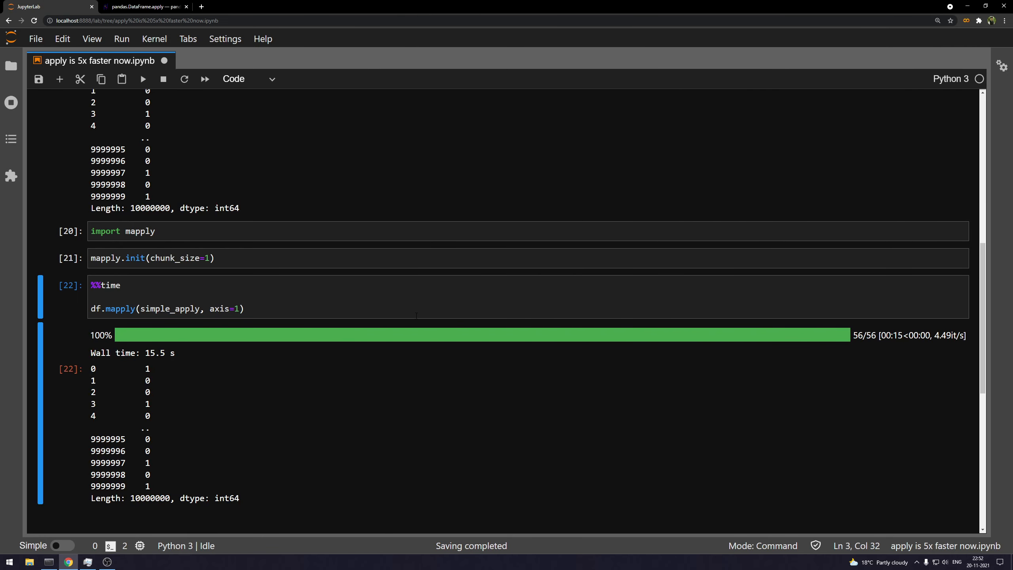
{"action": "mouse_move", "coordinate": [227, 435]}
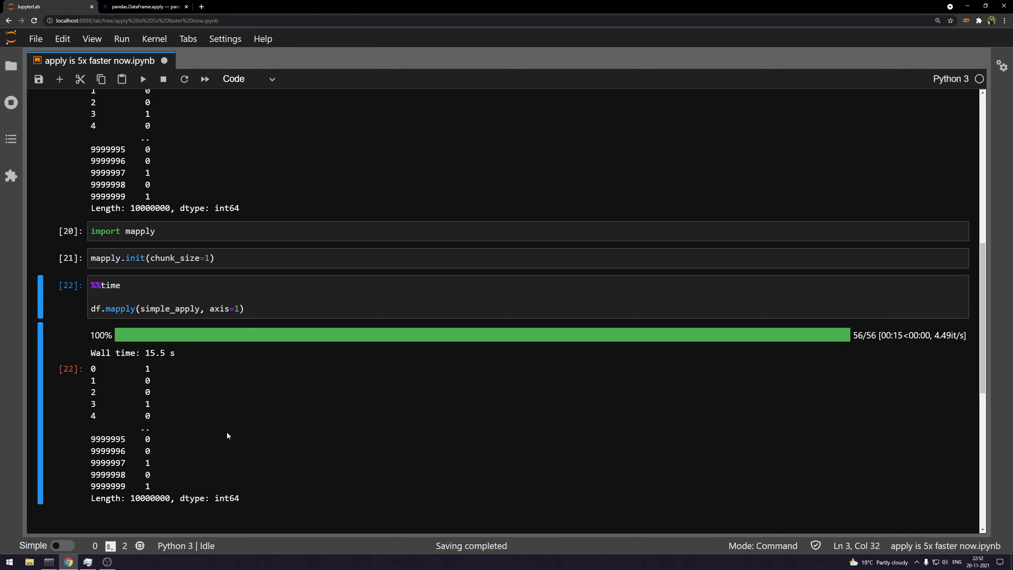
Scroll to compare the 1min 17s apply and 15.5 s mapply wall times
{"action": "scroll", "scroll_direction": "down", "scroll_amount": 3}
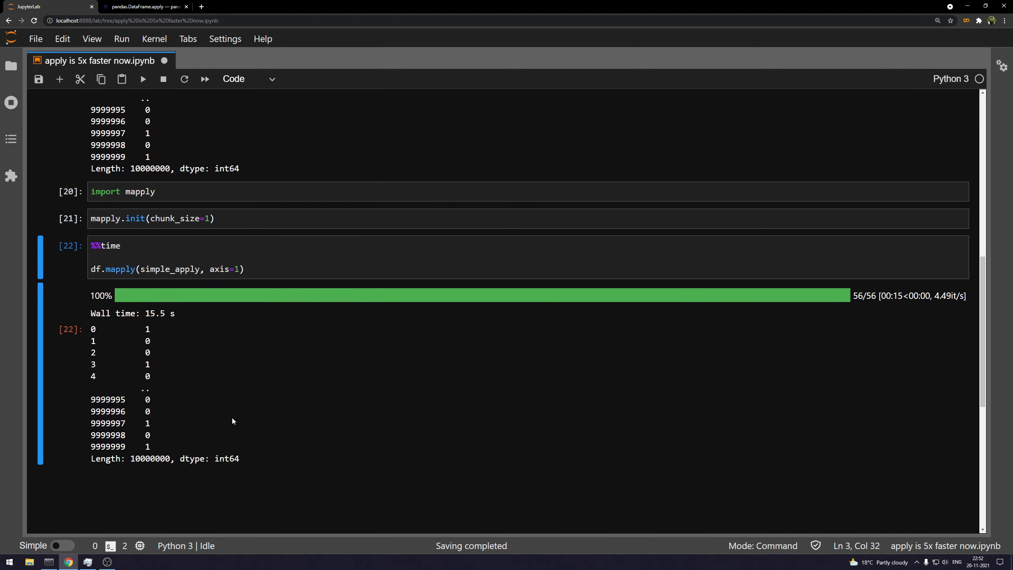
{"action": "scroll", "scroll_direction": "up", "scroll_amount": 3}
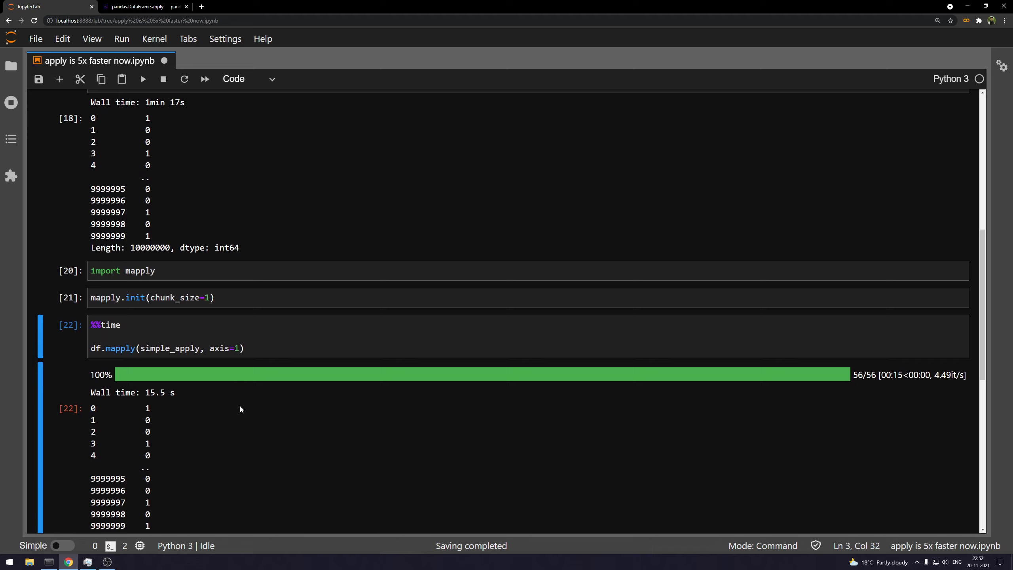
{"action": "mouse_move", "coordinate": [154, 400]}
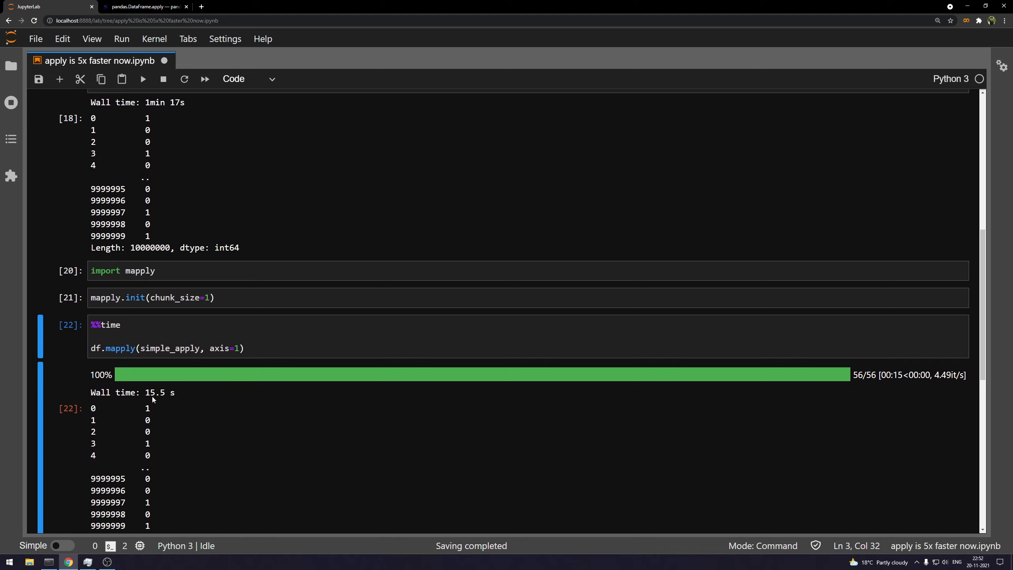
{"action": "mouse_move", "coordinate": [176, 400]}
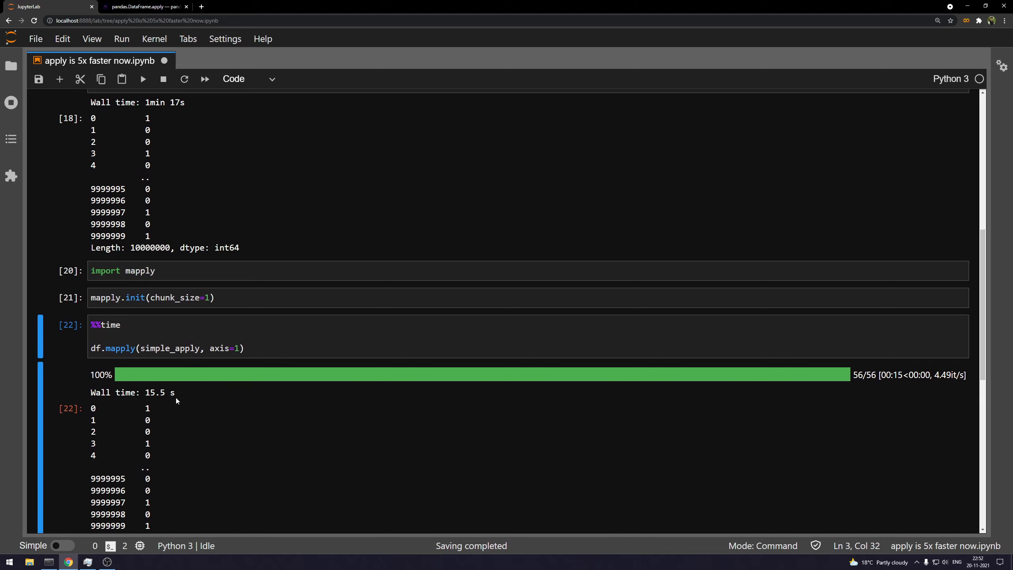
{"action": "mouse_move", "coordinate": [173, 221]}
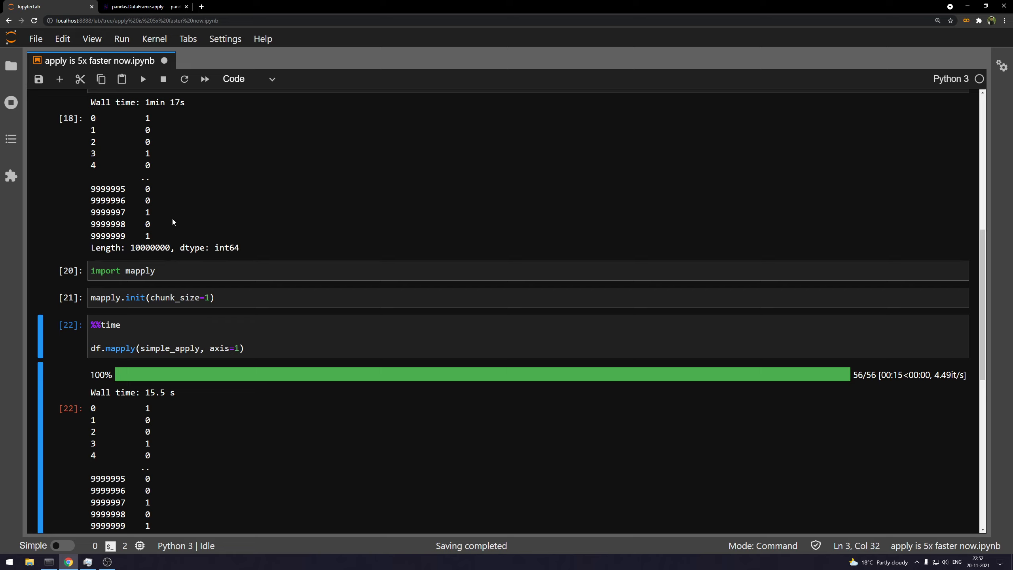
{"action": "scroll", "scroll_direction": "up", "scroll_amount": 3}
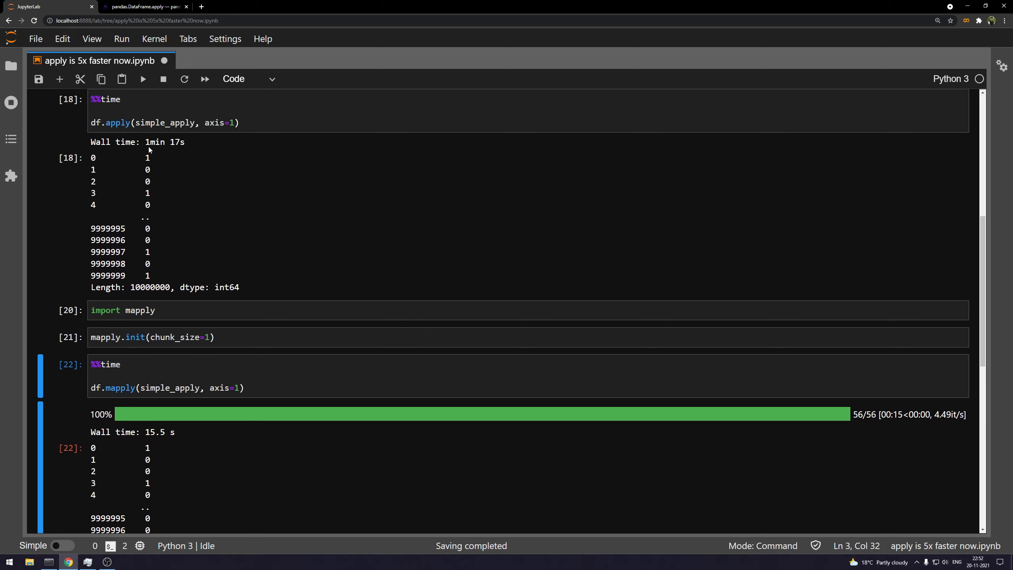
{"action": "scroll", "scroll_direction": "down", "scroll_amount": 3}
{"action": "type", "text": "("}
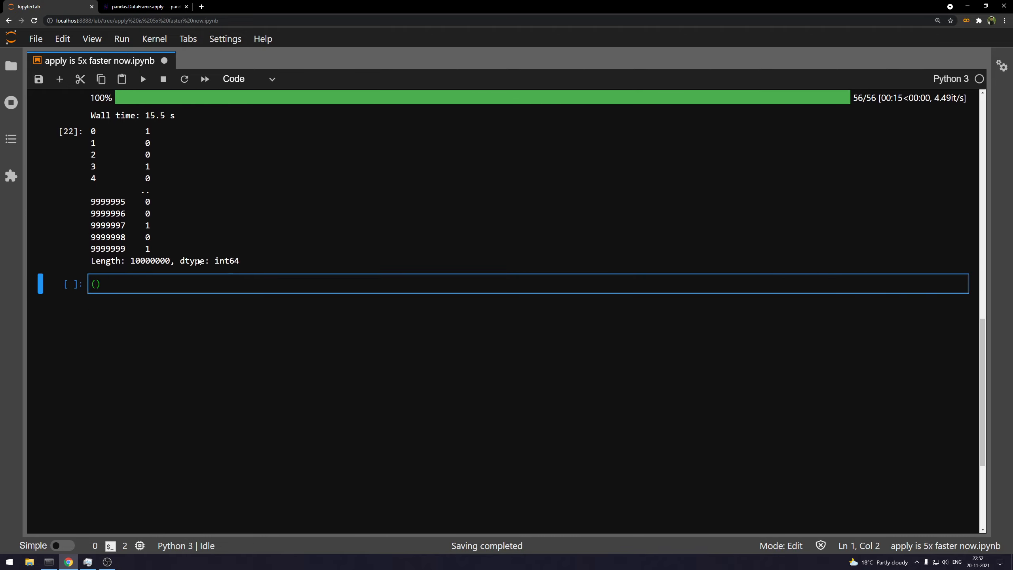
Compute ((75 - 15)/75) * 100, returning 80.0 percent speedup of mapply over apply
{"action": "type", "text": "75"}
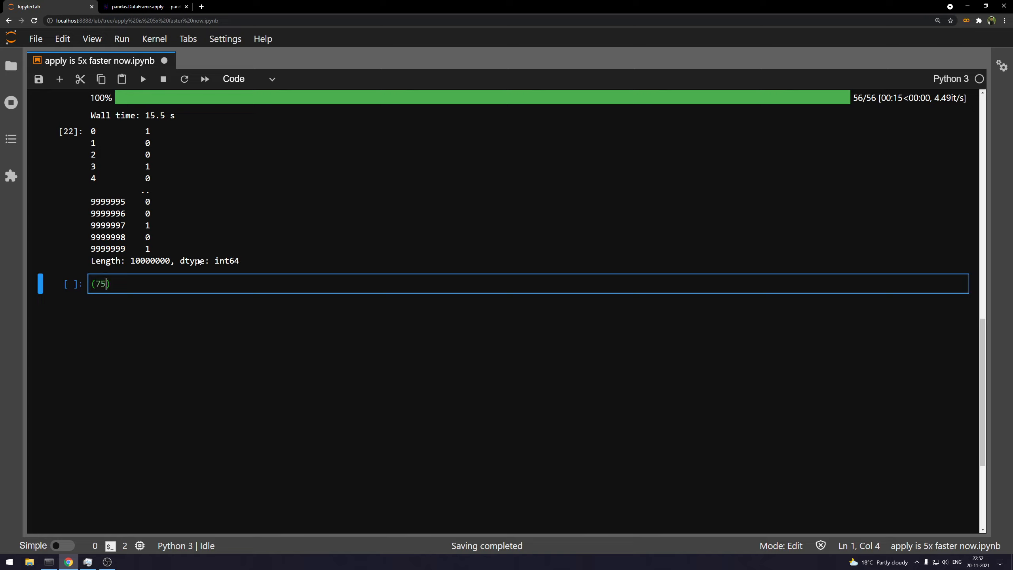
{"action": "type", "text": "- 15"}
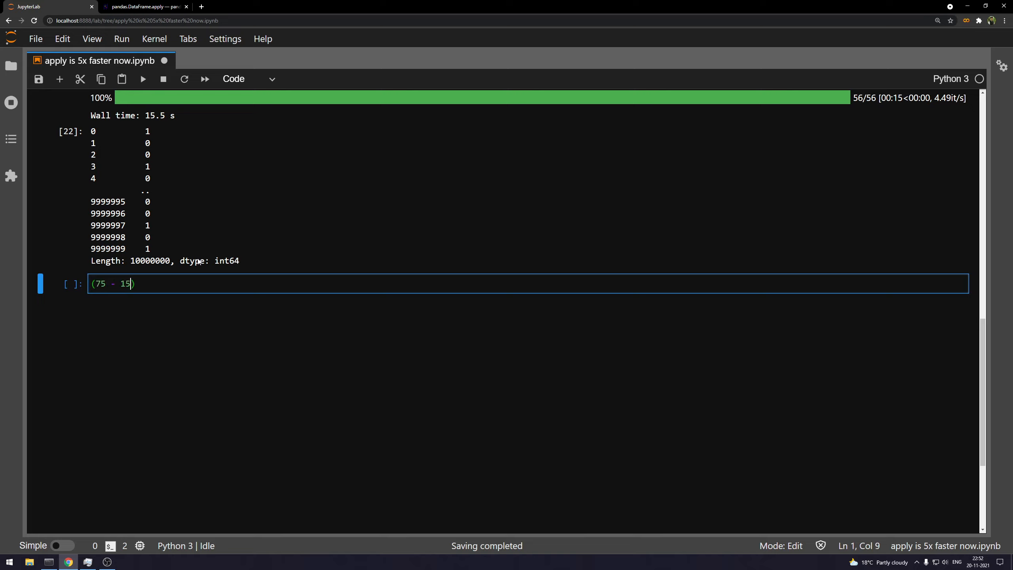
{"action": "type", "text": "/75)"}
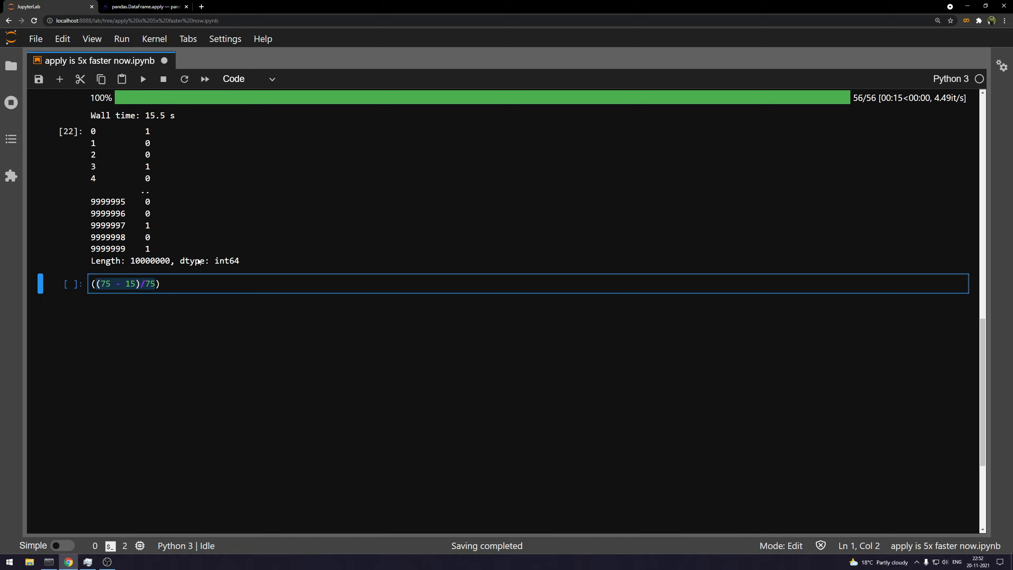
{"action": "type", "text": "* 100"}
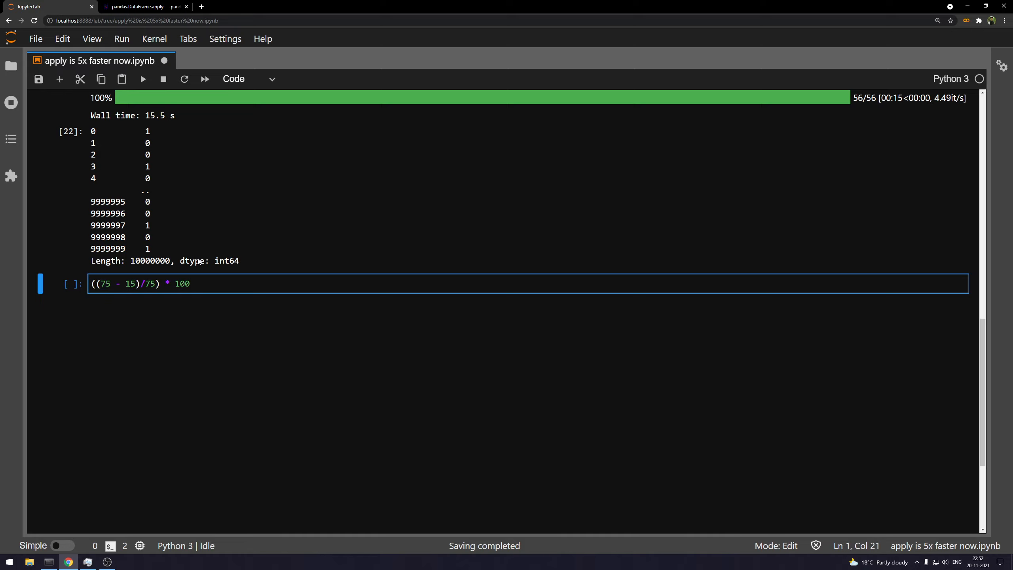
{"action": "key", "text": "shift+enter"}
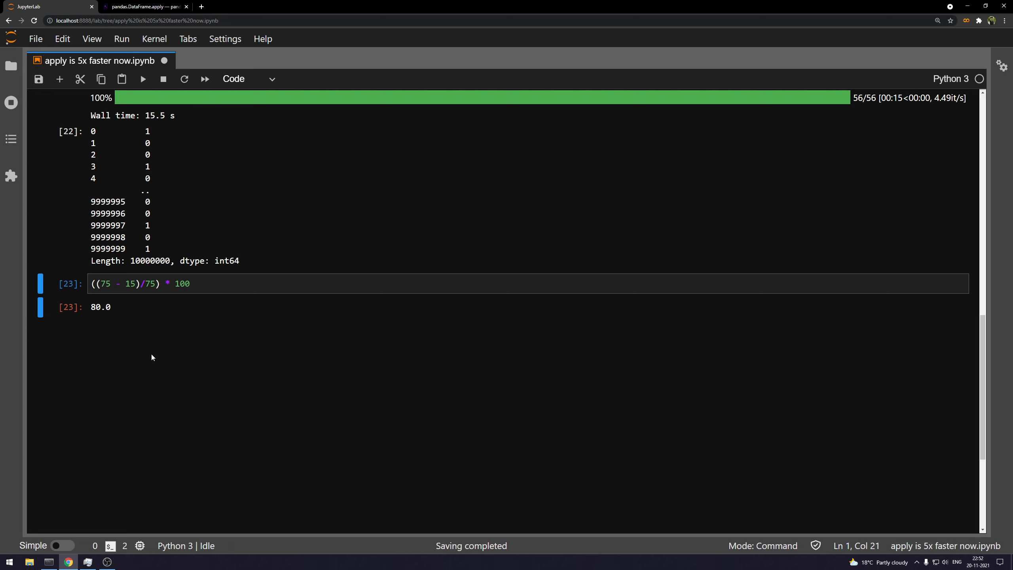
{"action": "scroll", "scroll_direction": "up", "scroll_amount": 3}
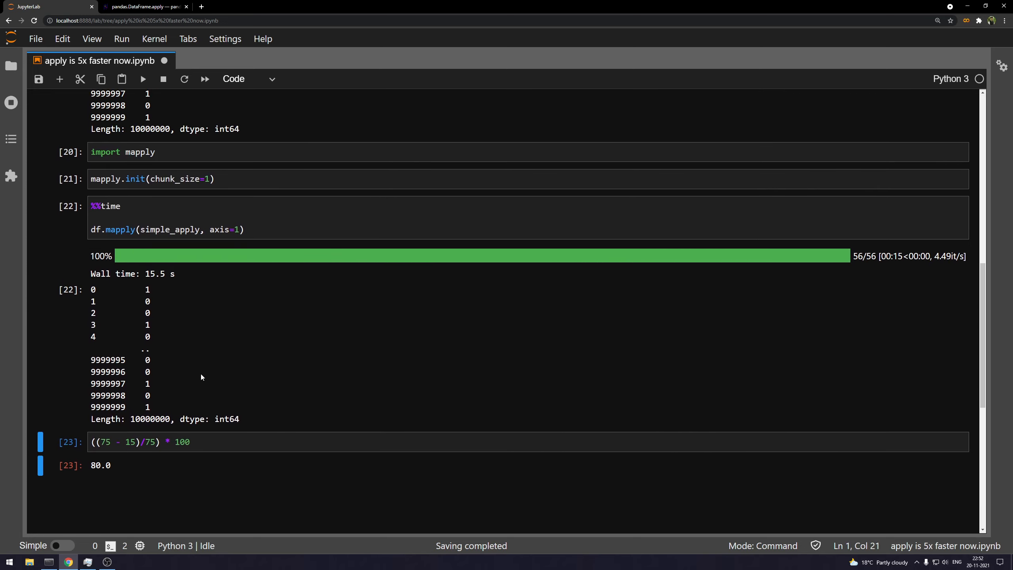
{"action": "scroll", "scroll_direction": "down", "scroll_amount": 3}
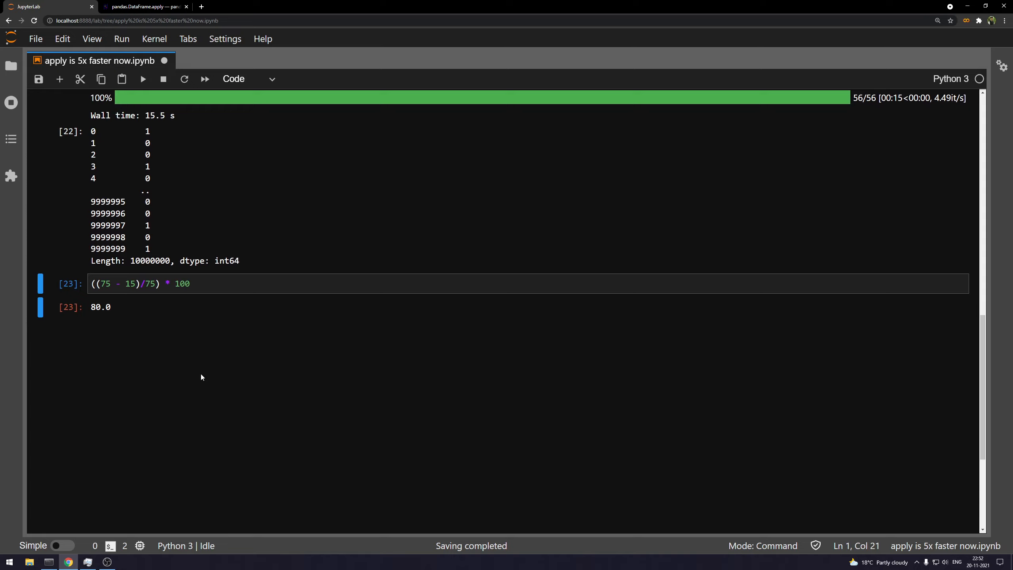
{"action": "scroll", "scroll_direction": "up", "scroll_amount": 3}
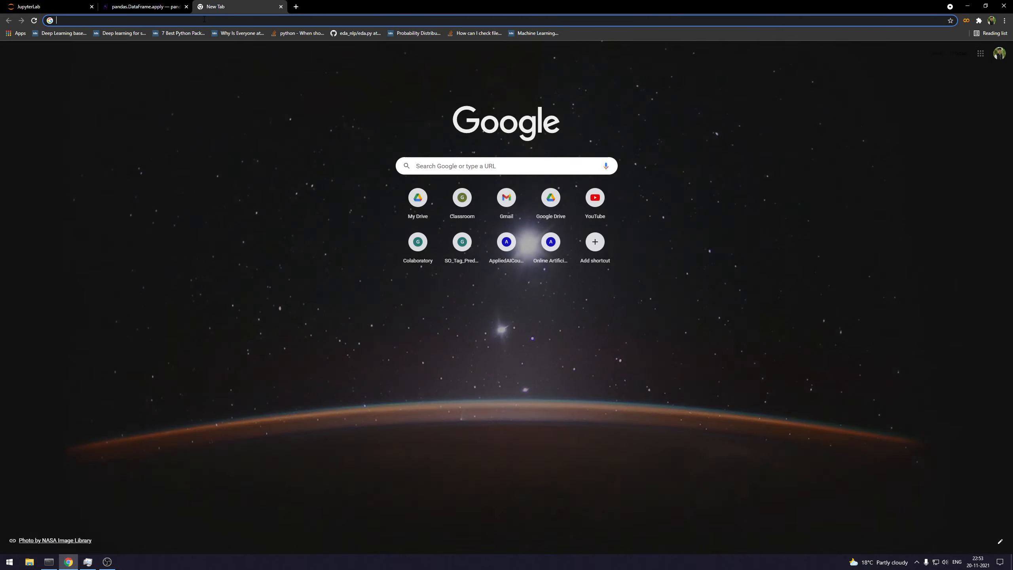
Search 'mapply python' and reach the mapply readthedocs reference via the PyPI page
{"action": "type", "text": "mapply python"}
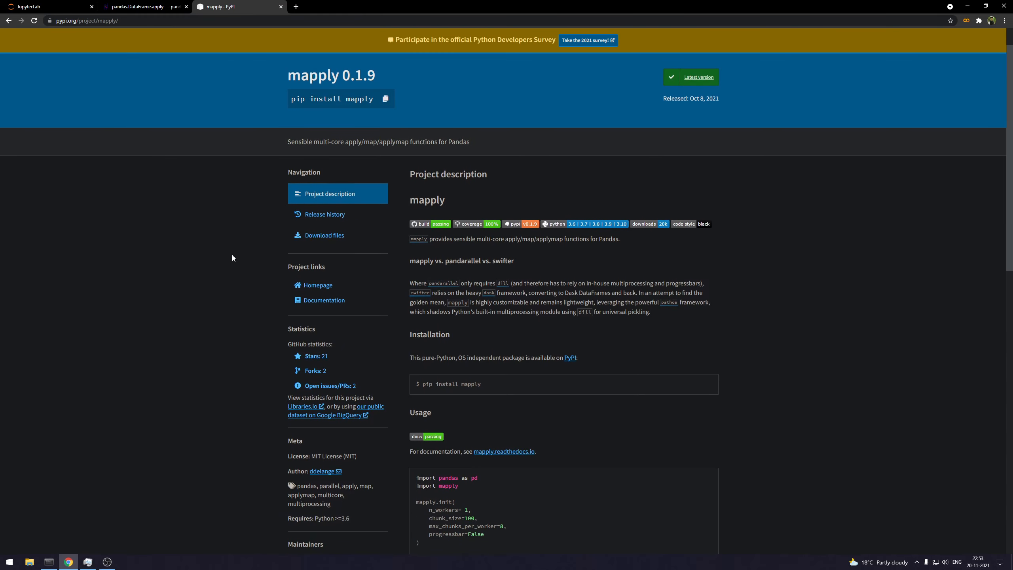
{"action": "scroll", "scroll_direction": "down", "scroll_amount": 3}
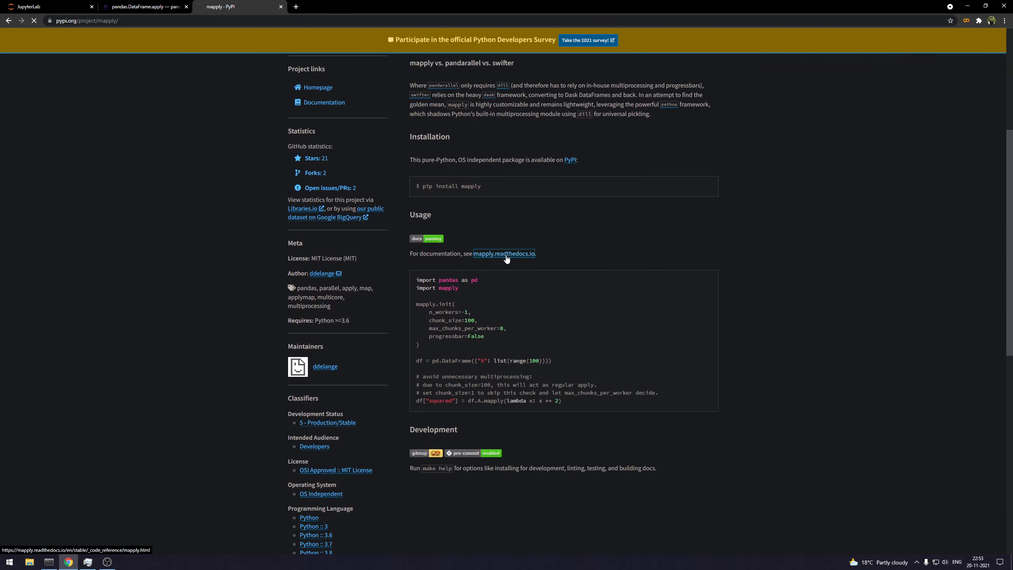
{"action": "left_click", "coordinate": [502, 253]}
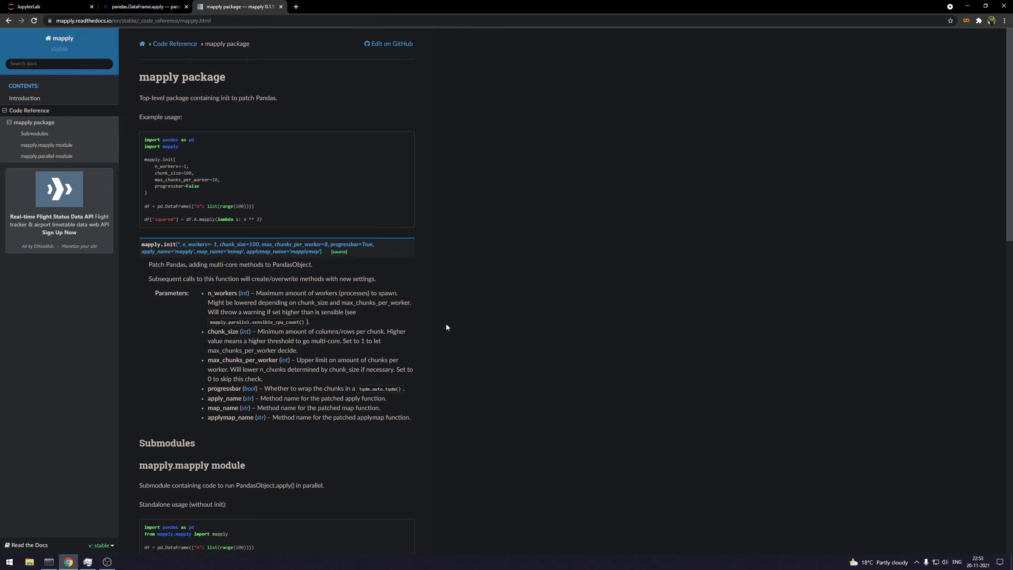
{"action": "mouse_move", "coordinate": [430, 317]}
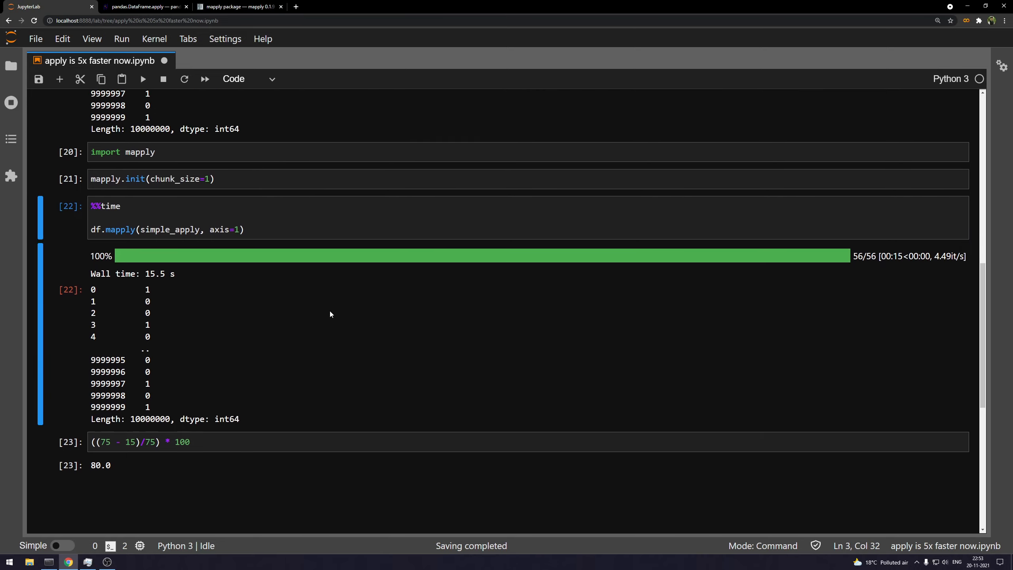
{"action": "mouse_move", "coordinate": [312, 340]}
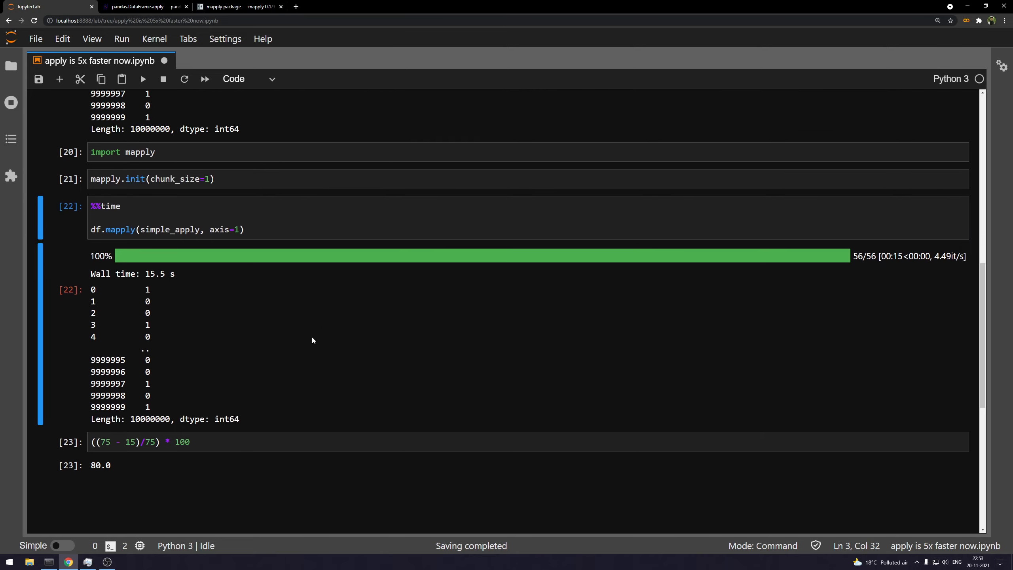
{"action": "mouse_move", "coordinate": [310, 352]}
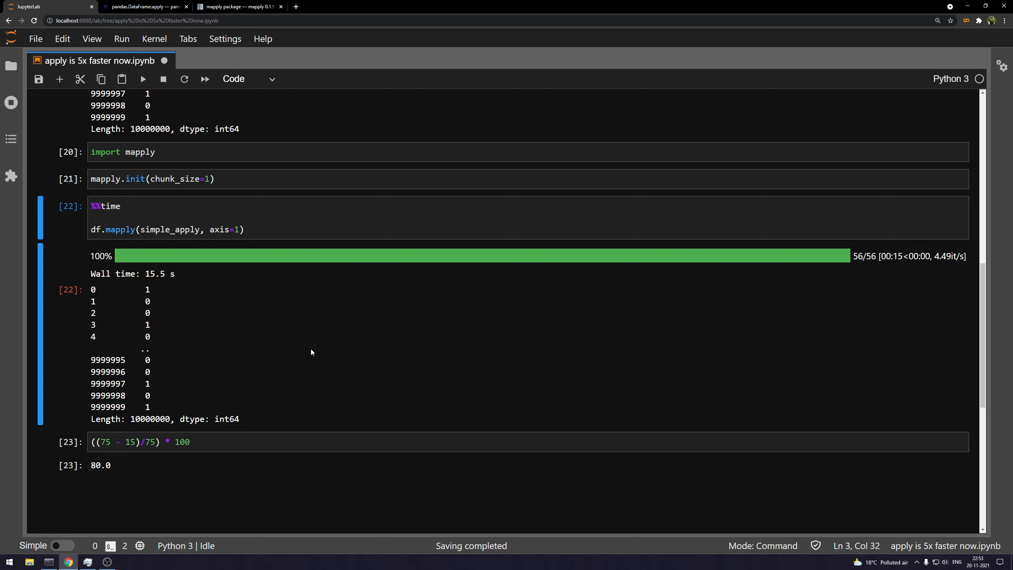
{"action": "mouse_move", "coordinate": [308, 345]}
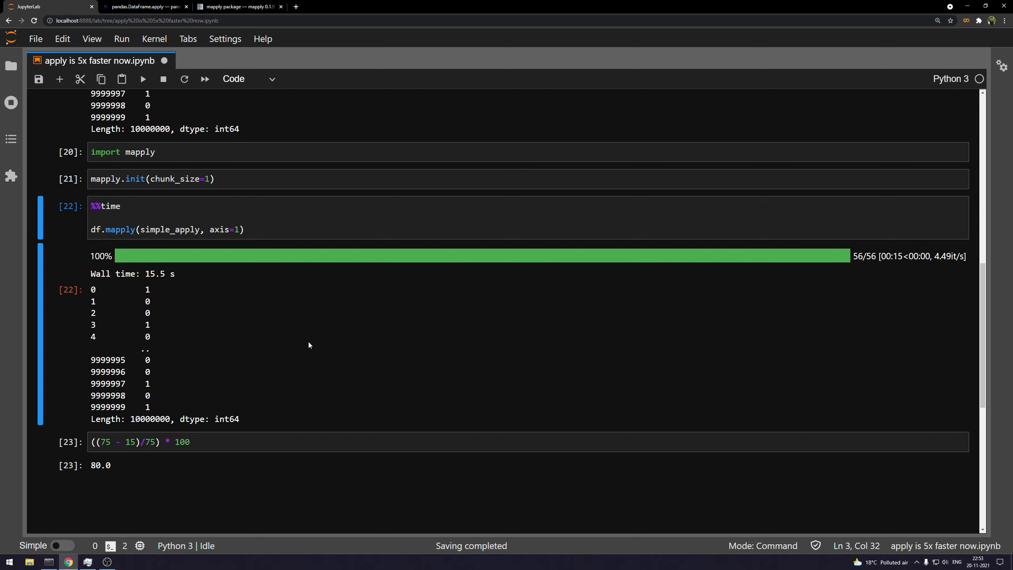
{"action": "scroll", "scroll_direction": "up", "scroll_amount": 3}
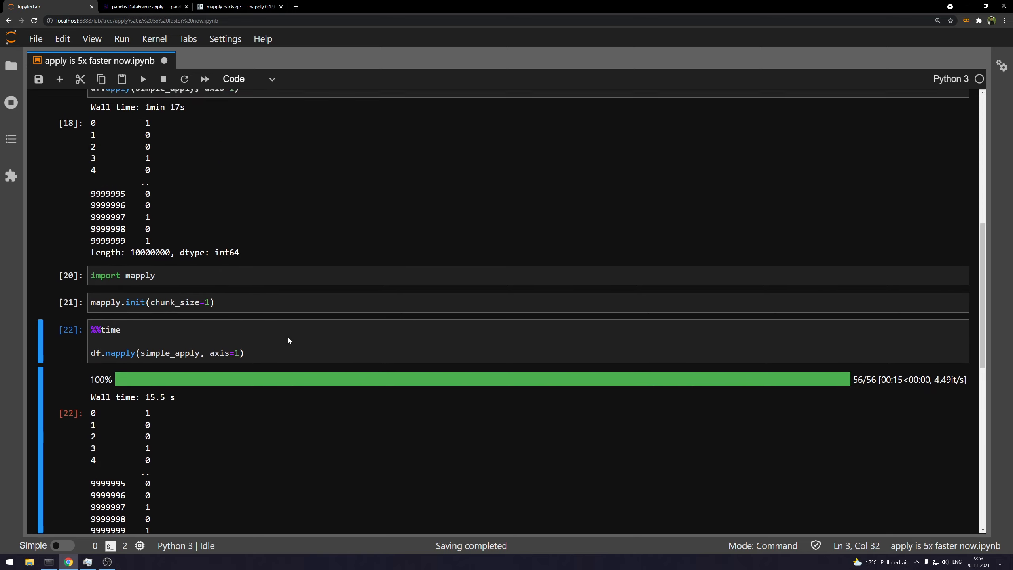
{"action": "scroll", "scroll_direction": "up", "scroll_amount": 3}
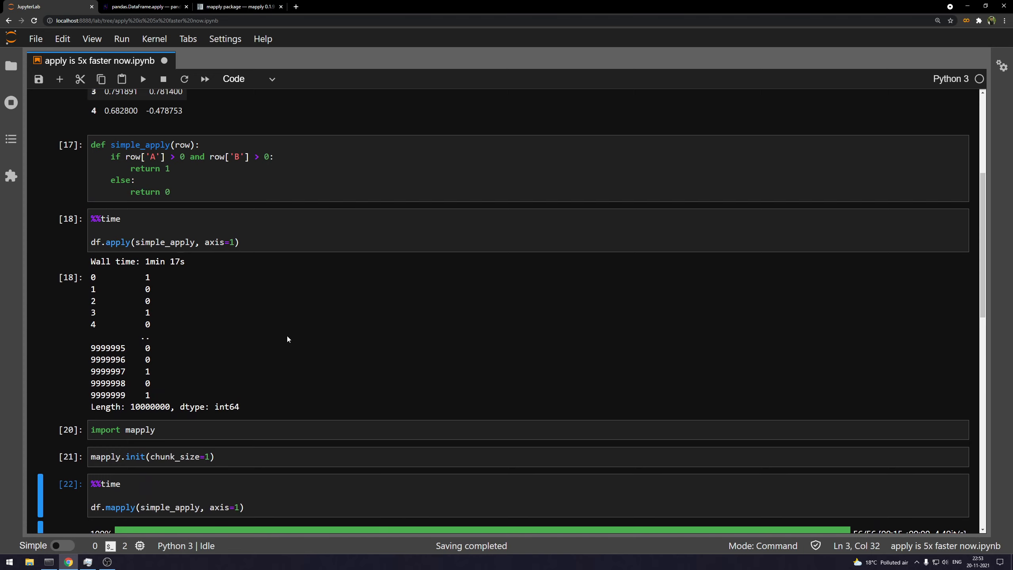
{"action": "scroll", "scroll_direction": "up", "scroll_amount": 3}
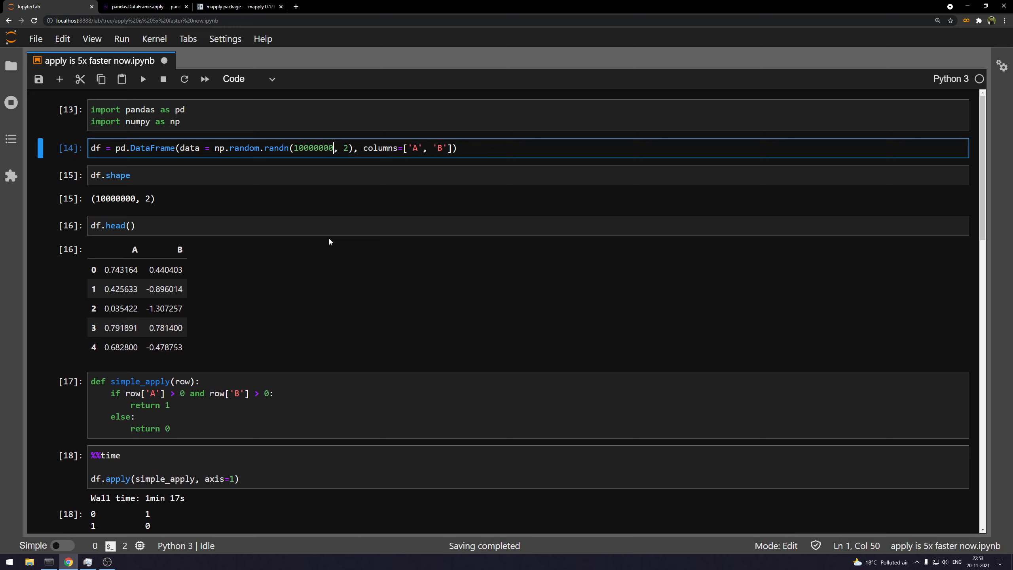
Shrink the DataFrame to 100 rows and rerun: apply 997 µs versus mapply 761 ms
{"action": "key", "text": "BackSpace"}
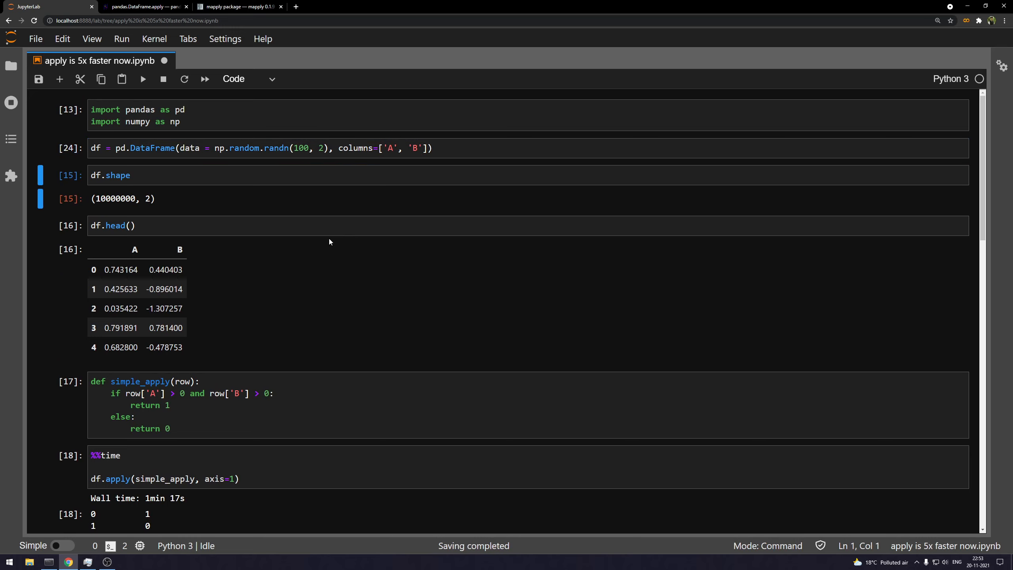
{"action": "scroll", "scroll_direction": "down", "scroll_amount": 3}
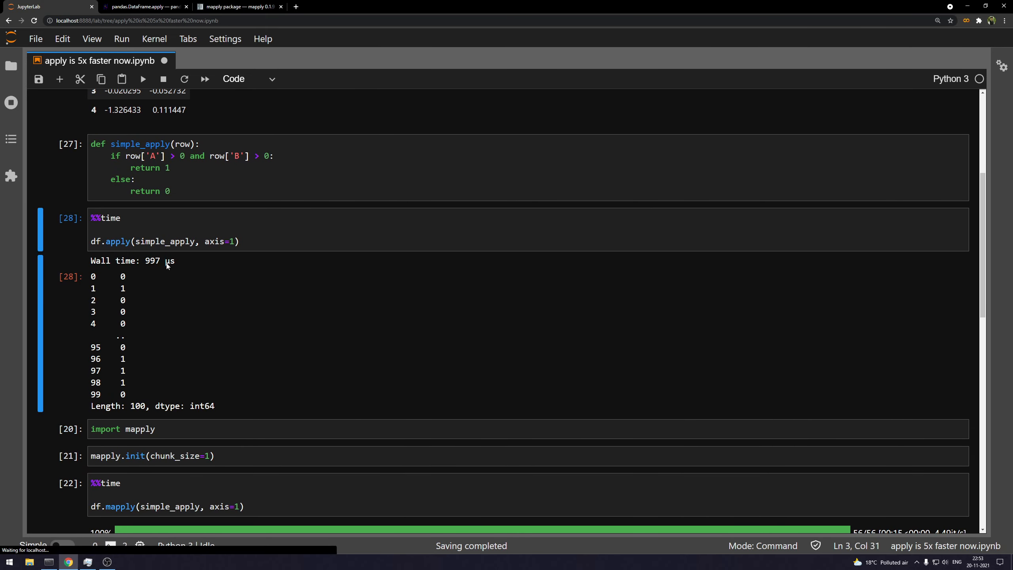
{"action": "scroll", "scroll_direction": "down", "scroll_amount": 3}
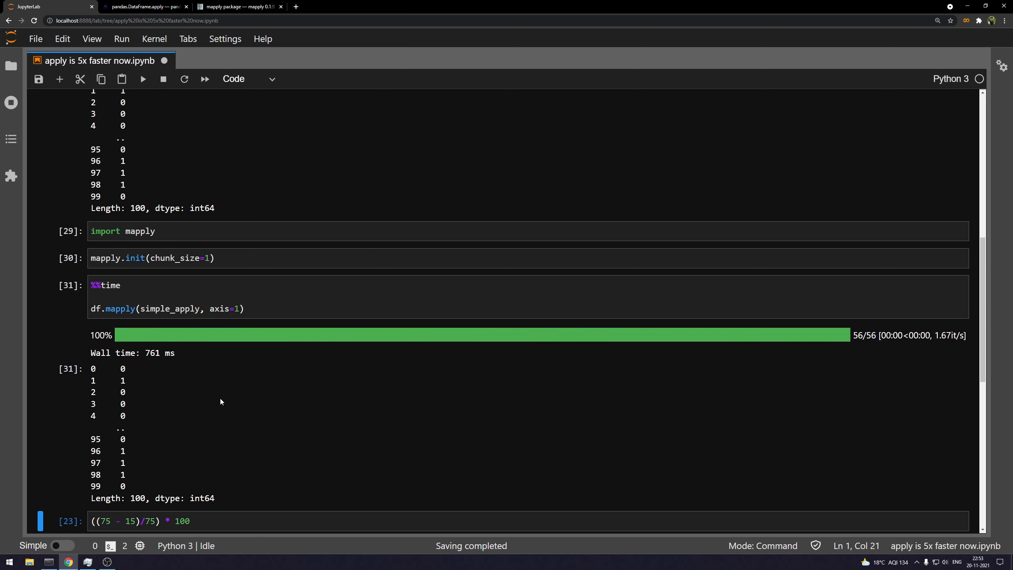
{"action": "scroll", "scroll_direction": "up", "scroll_amount": 3}
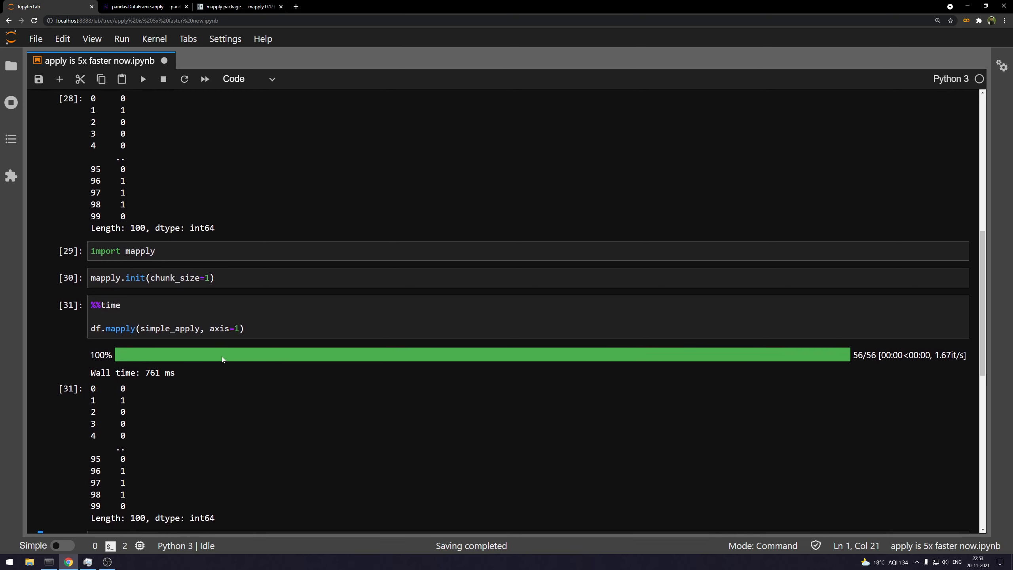
{"action": "scroll", "scroll_direction": "up", "scroll_amount": 3}
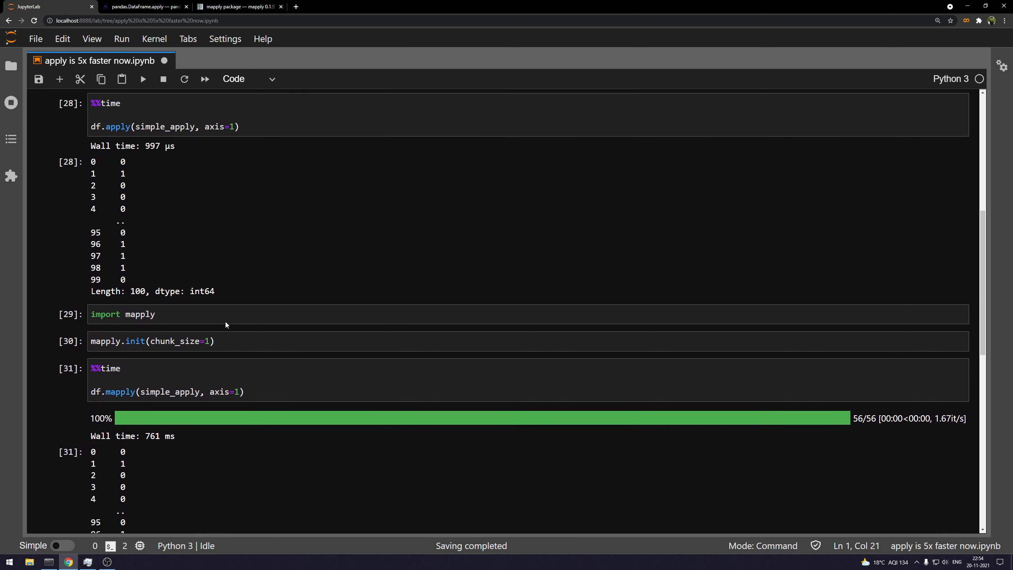
{"action": "scroll", "scroll_direction": "down", "scroll_amount": 3}
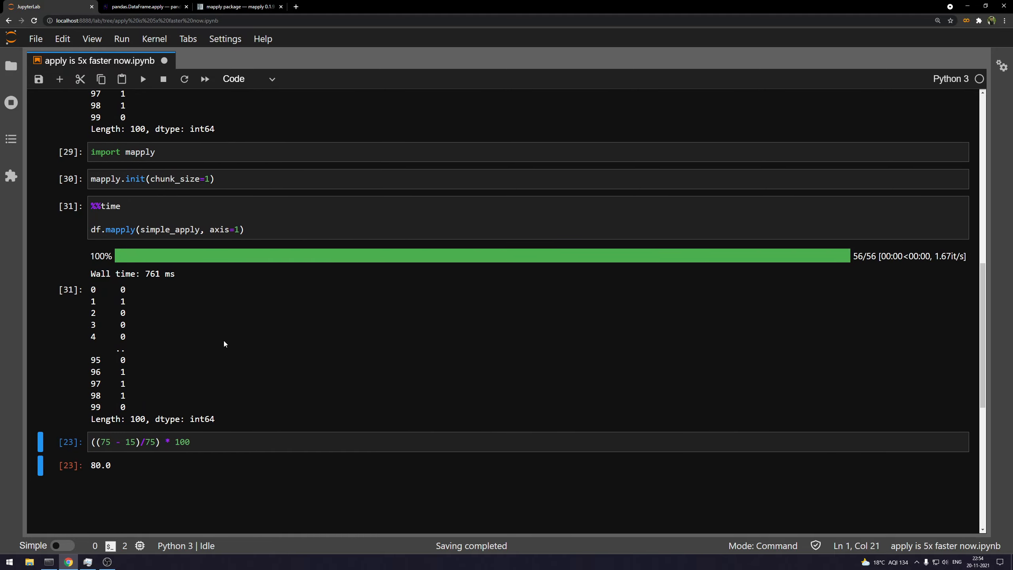